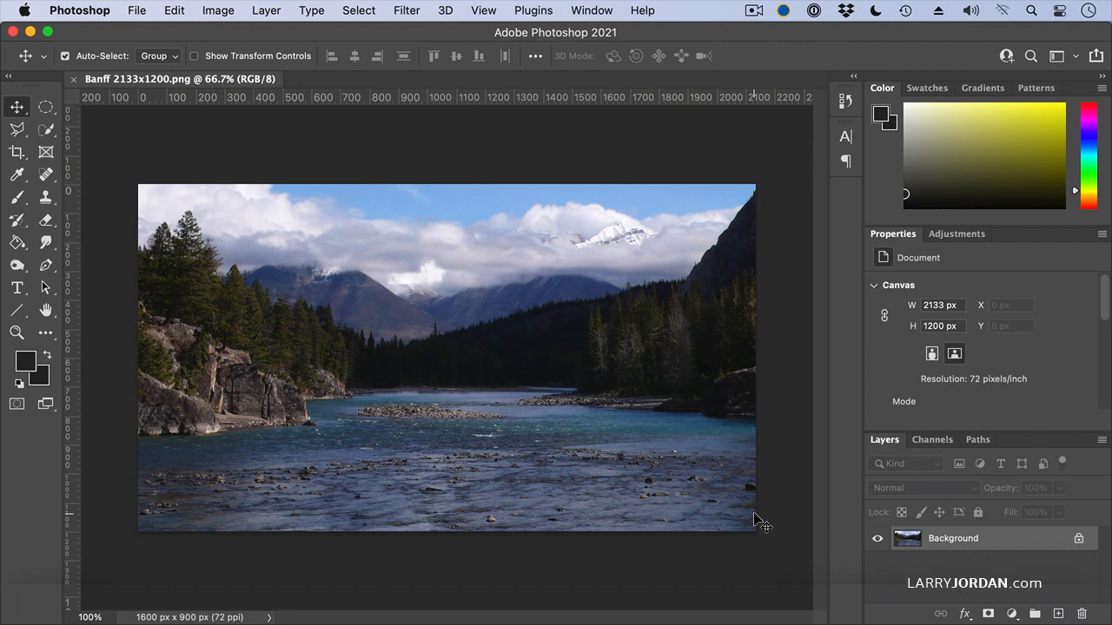
pyautogui.moveTo(149, 232)
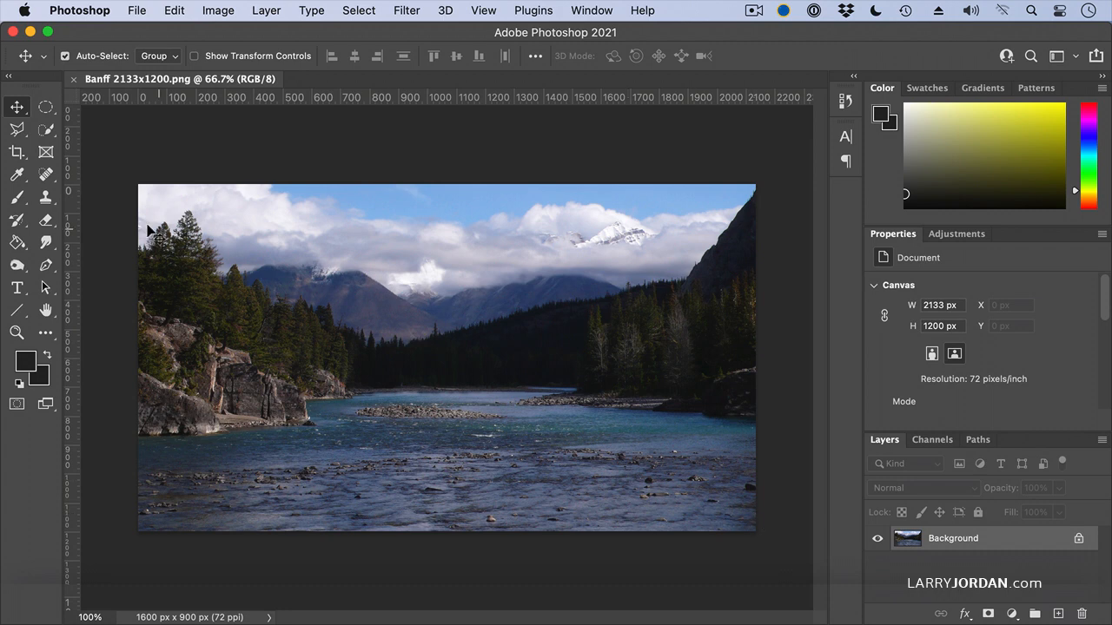
pyautogui.moveTo(21, 174)
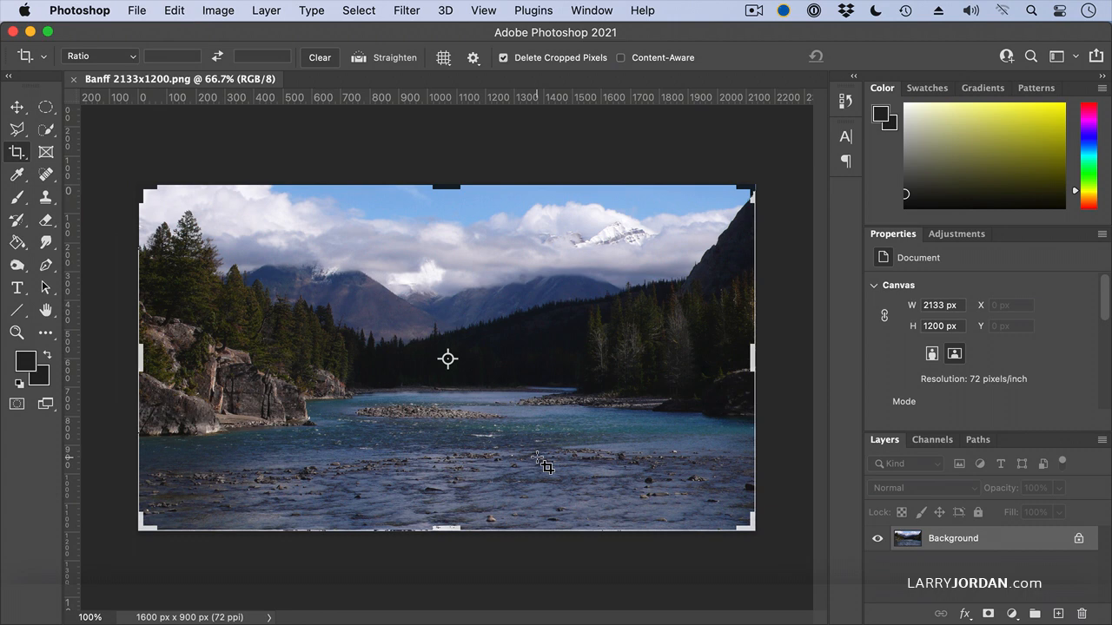
pyautogui.moveTo(368, 455)
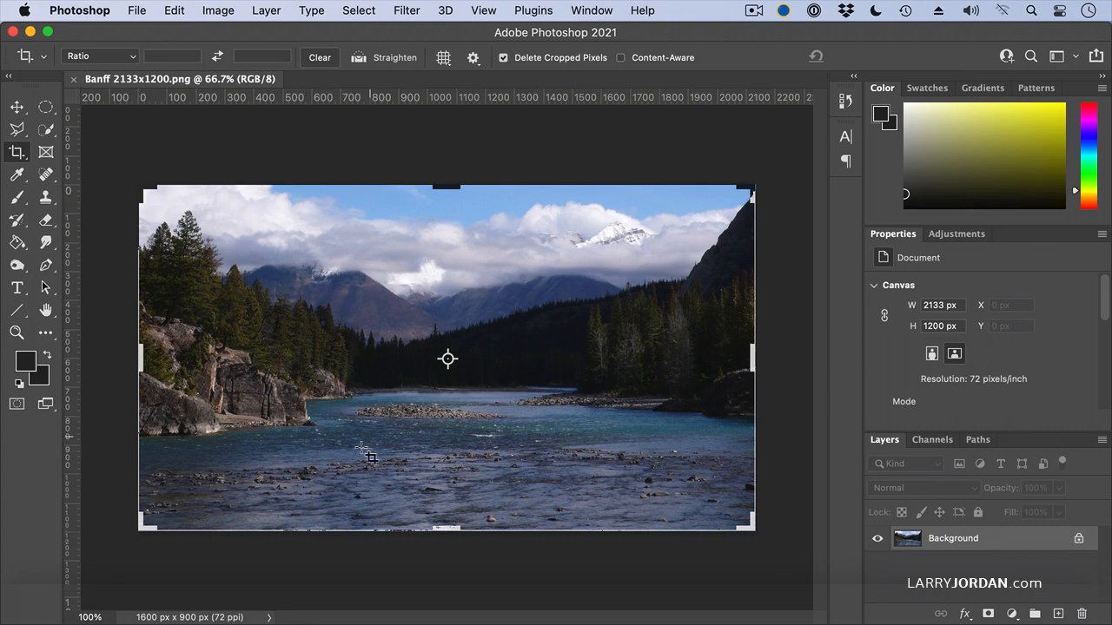
pyautogui.moveTo(423, 462)
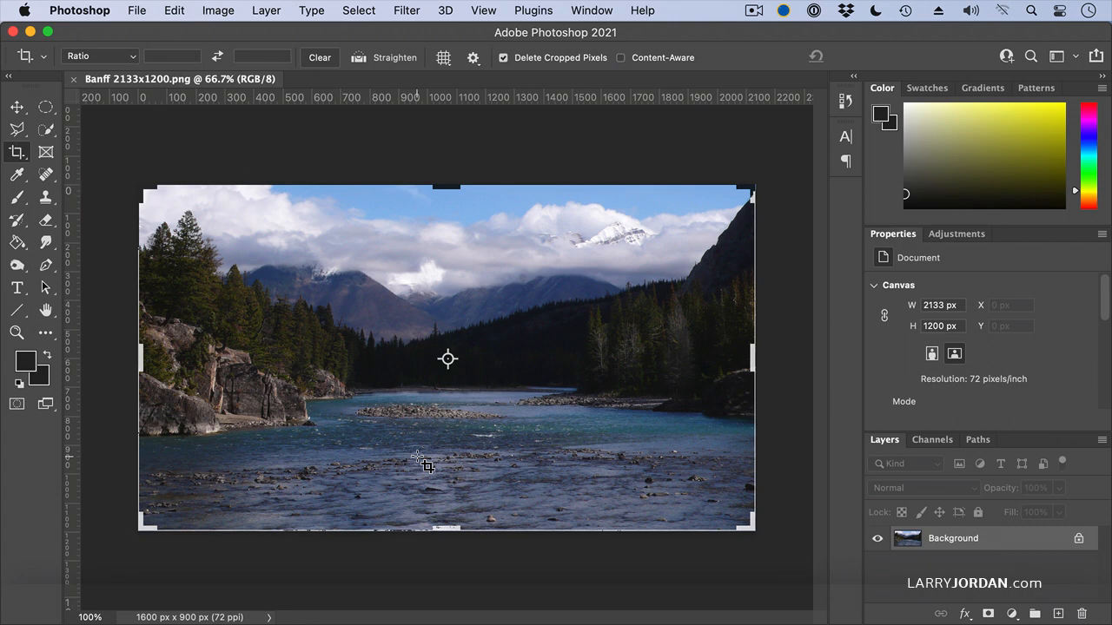
pyautogui.moveTo(466, 422)
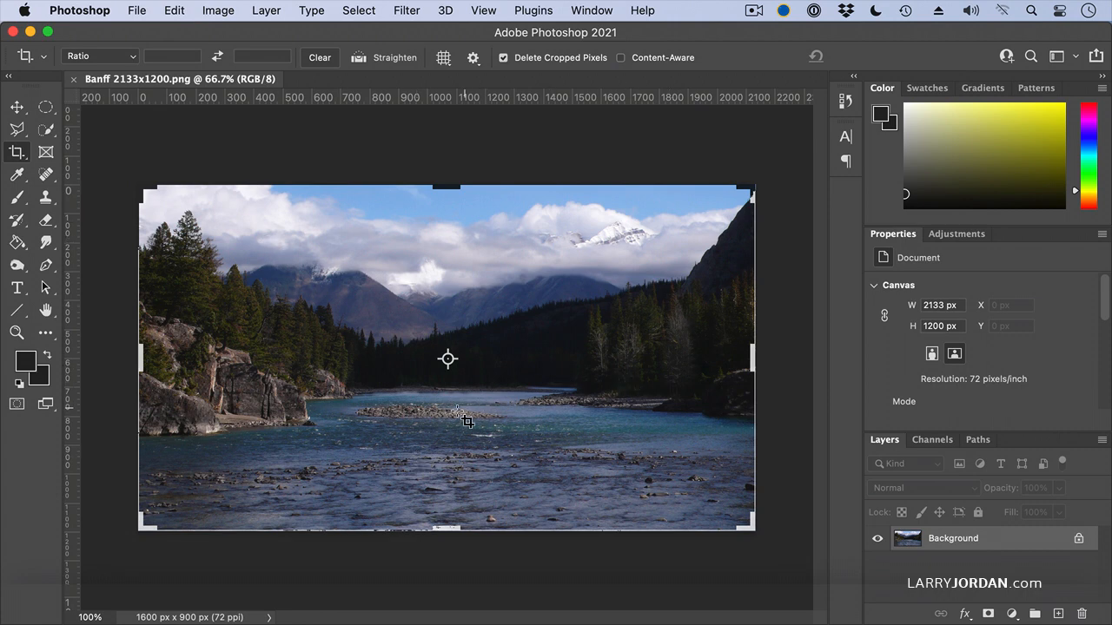
pyautogui.moveTo(577, 258)
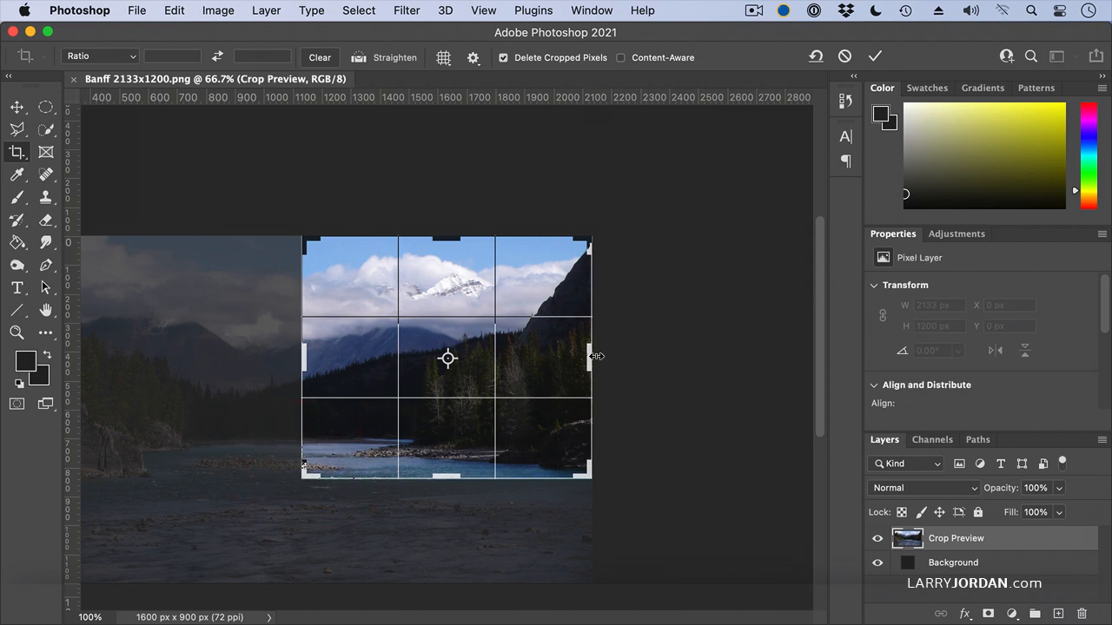
# Narrow the crop to about 938 px wide and commit the 938 × 842 crop
pyautogui.moveTo(594, 356); pyautogui.dragTo(582, 356)
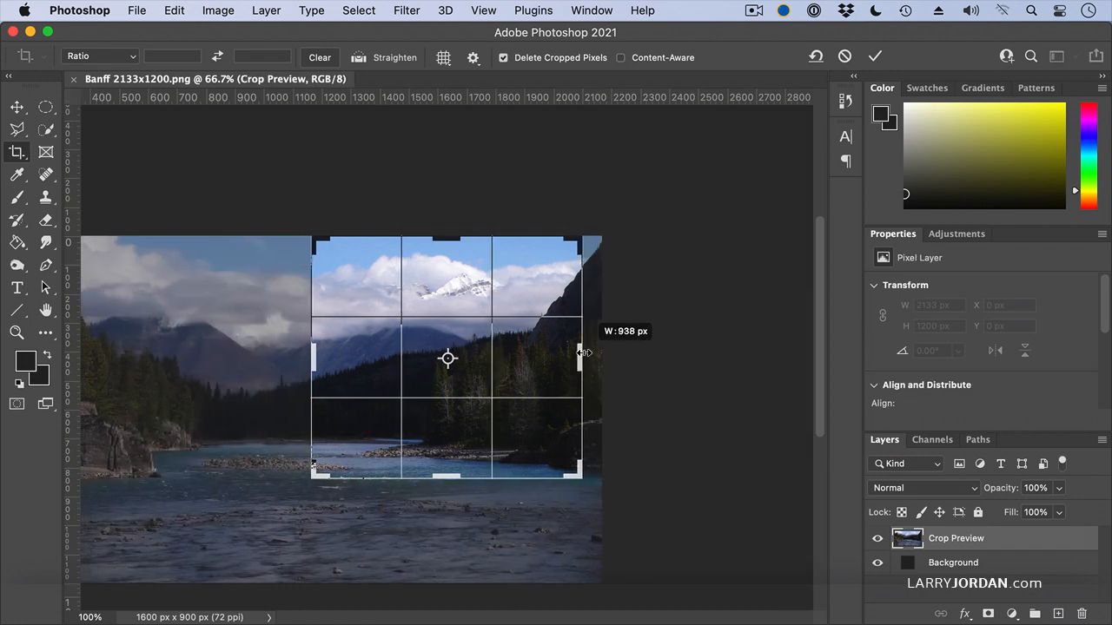
pyautogui.click(876, 56)
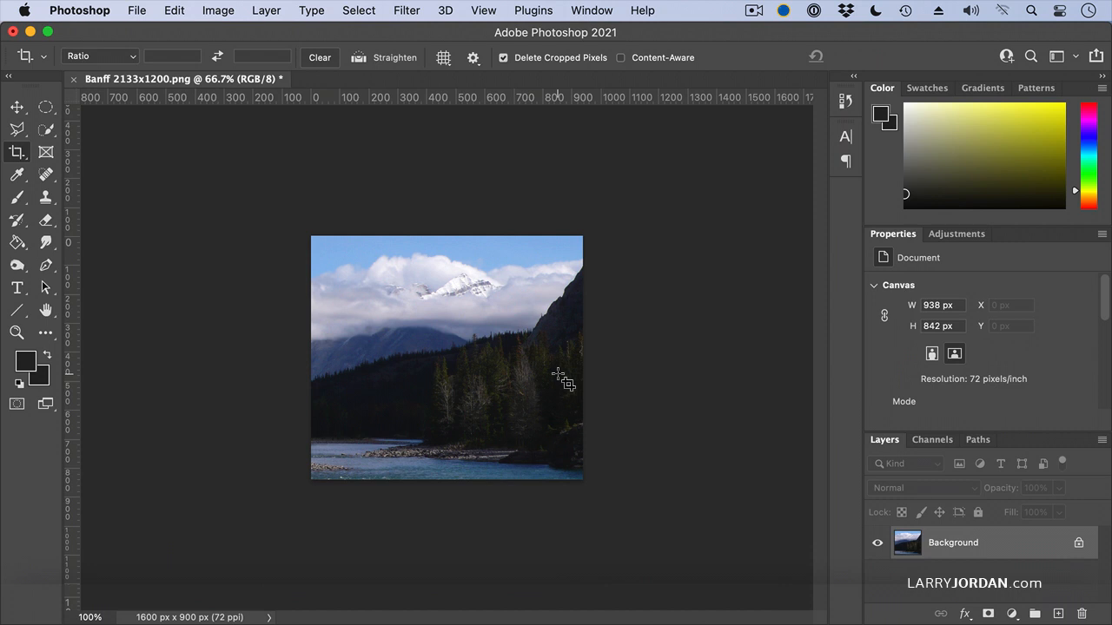
pyautogui.click(17, 106)
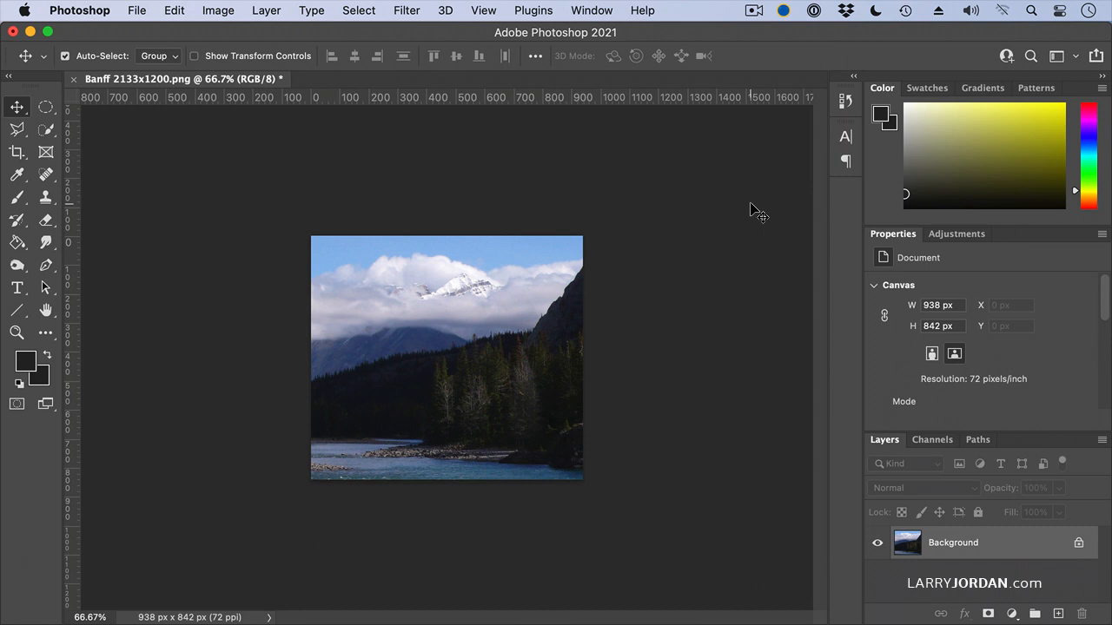
pyautogui.moveTo(410, 493)
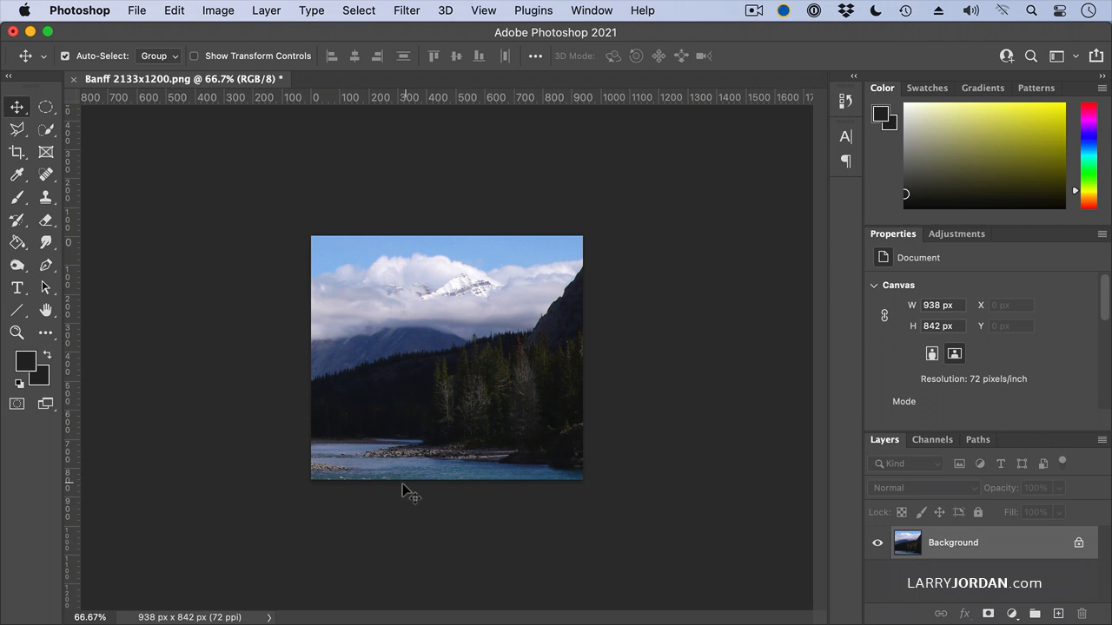
pyautogui.moveTo(171, 598)
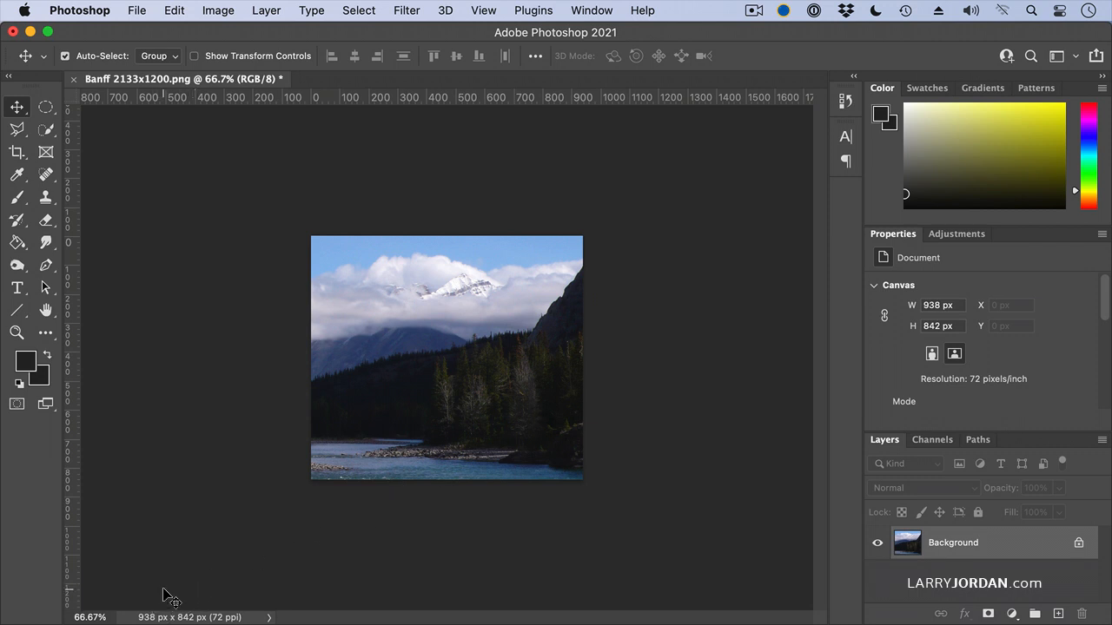
pyautogui.moveTo(421, 330)
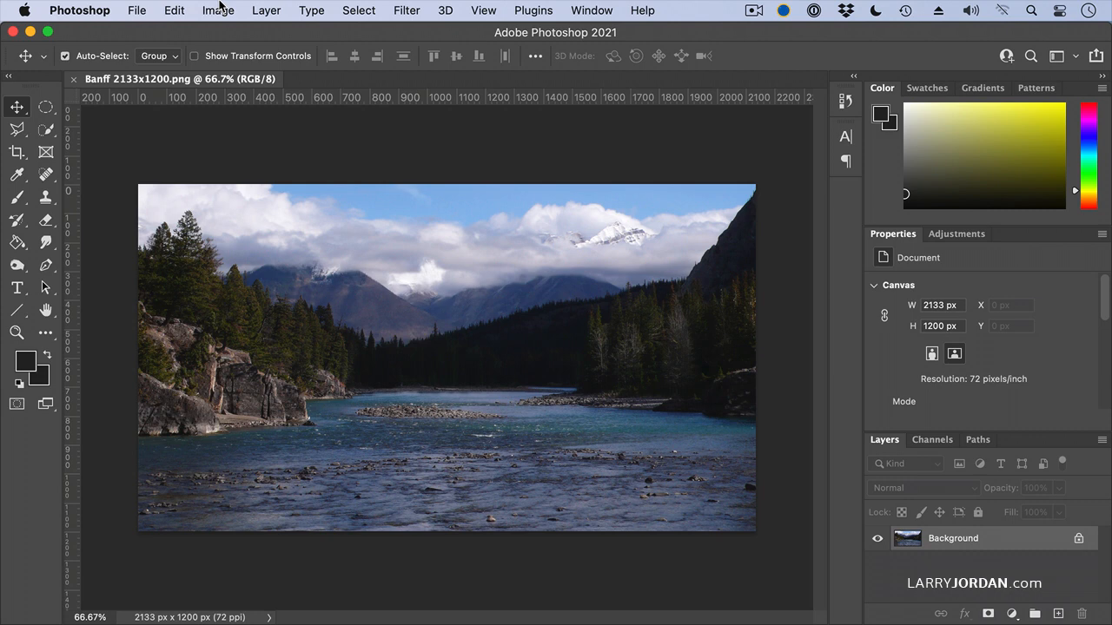
# Resize the image to 1000 × 563 pixels via Image Size with proportions constrained
pyautogui.click(217, 10)
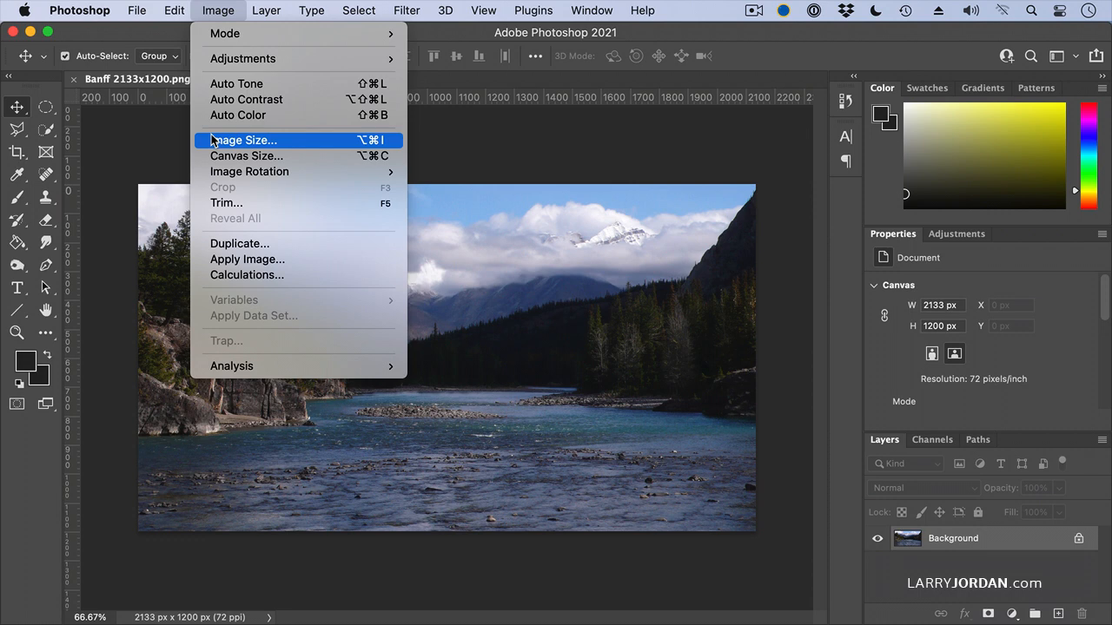
pyautogui.click(244, 139)
pyautogui.write('1000')
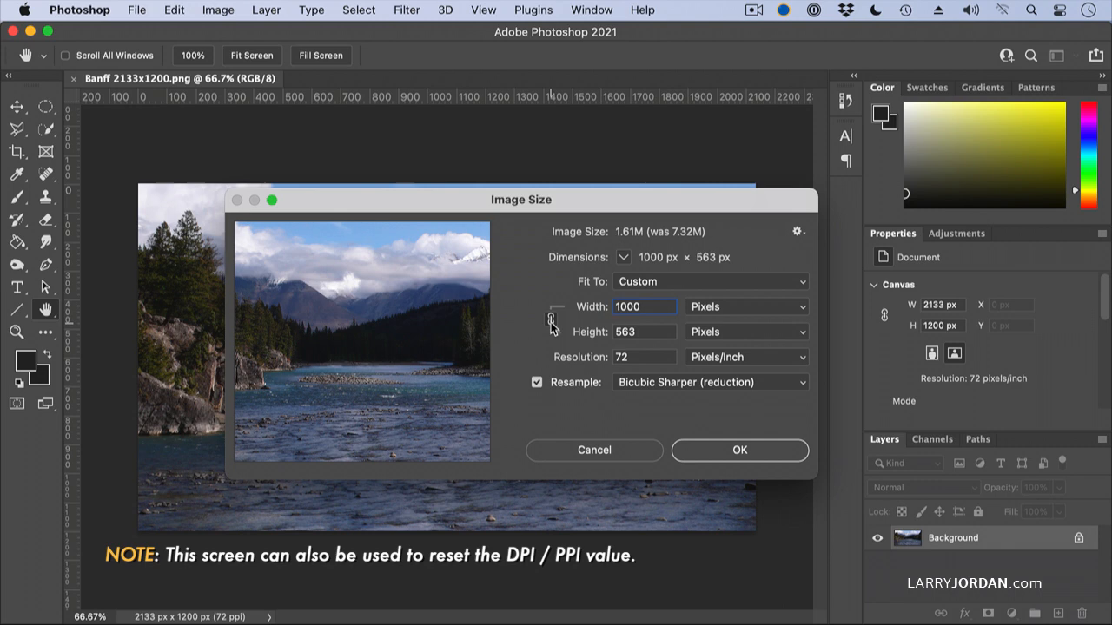
pyautogui.moveTo(551, 320)
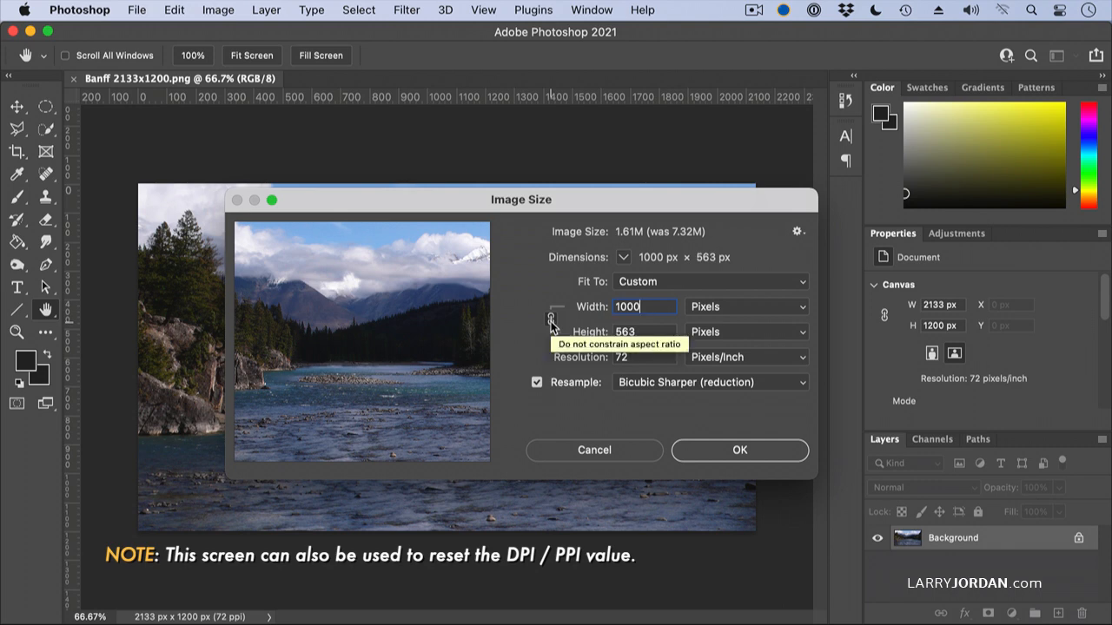
pyautogui.moveTo(640, 398)
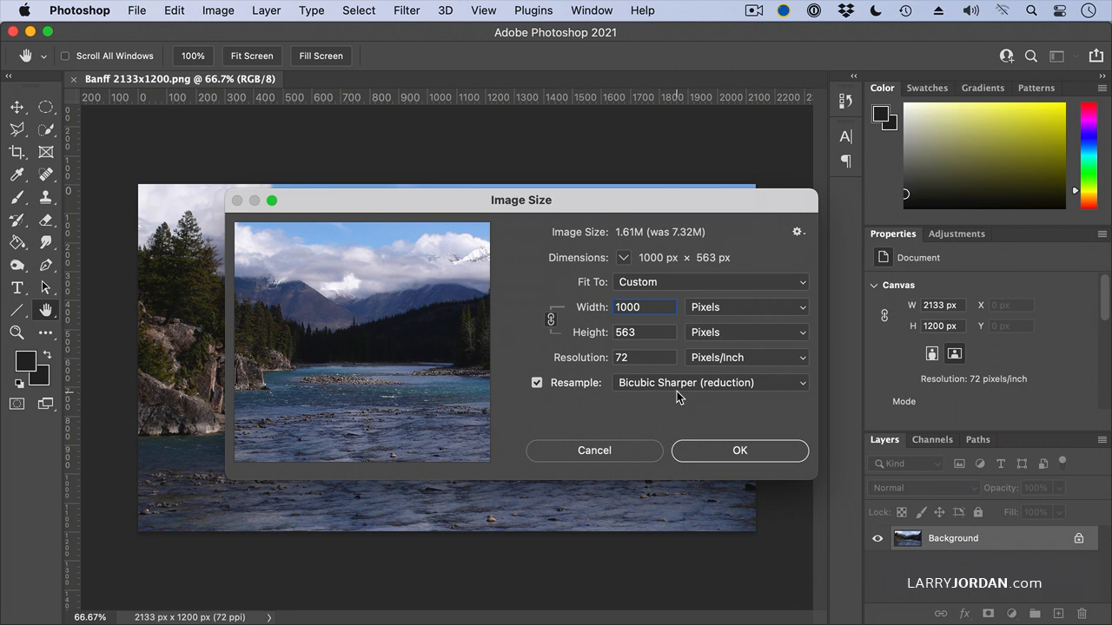
pyautogui.moveTo(707, 455)
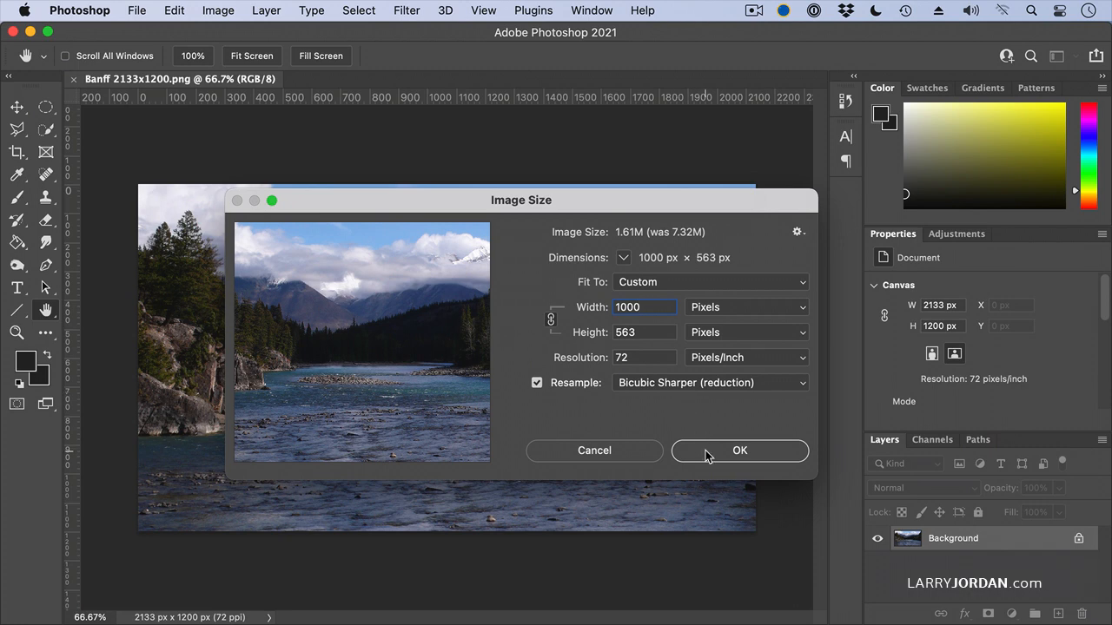
pyautogui.click(740, 450)
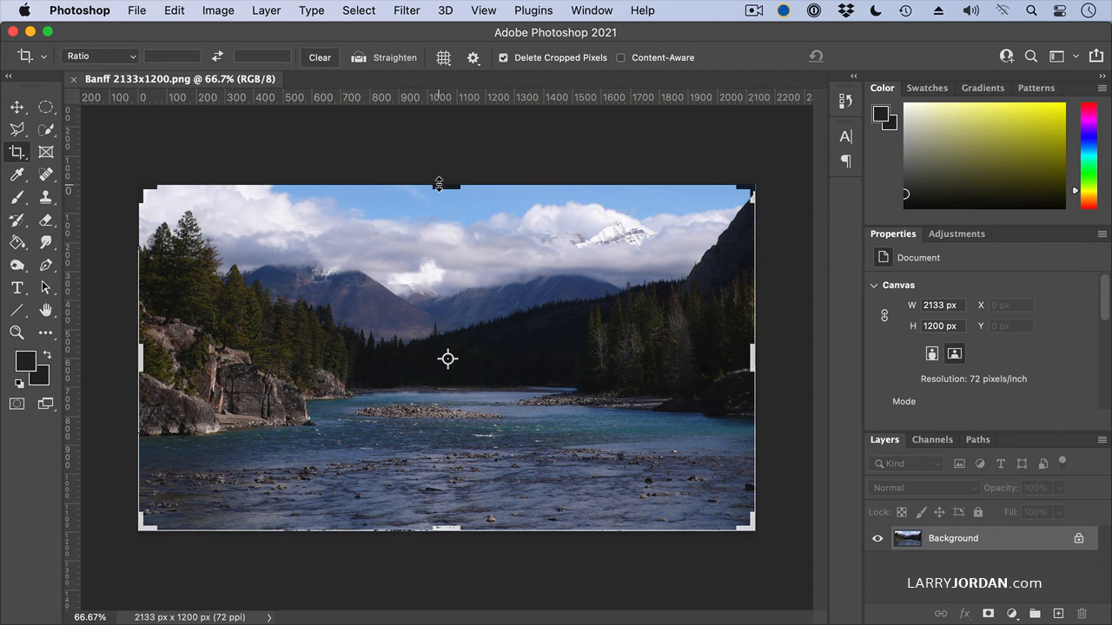
# Drag the top crop handle above the photo and enable Content-Aware filling for crops
pyautogui.moveTo(447, 187); pyautogui.dragTo(446, 118)
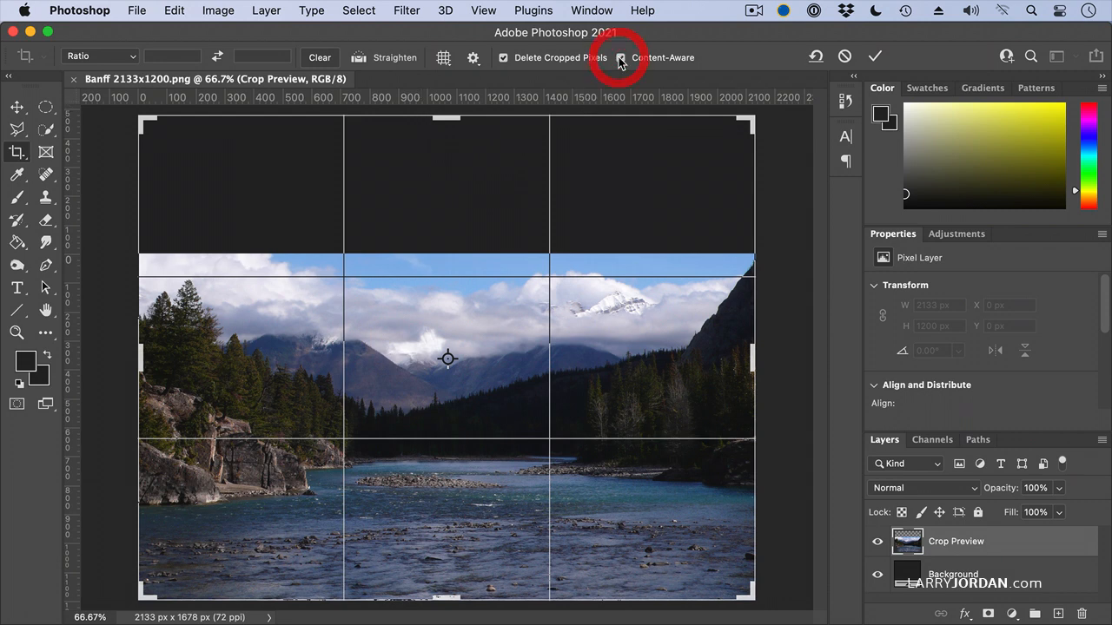
pyautogui.click(622, 57)
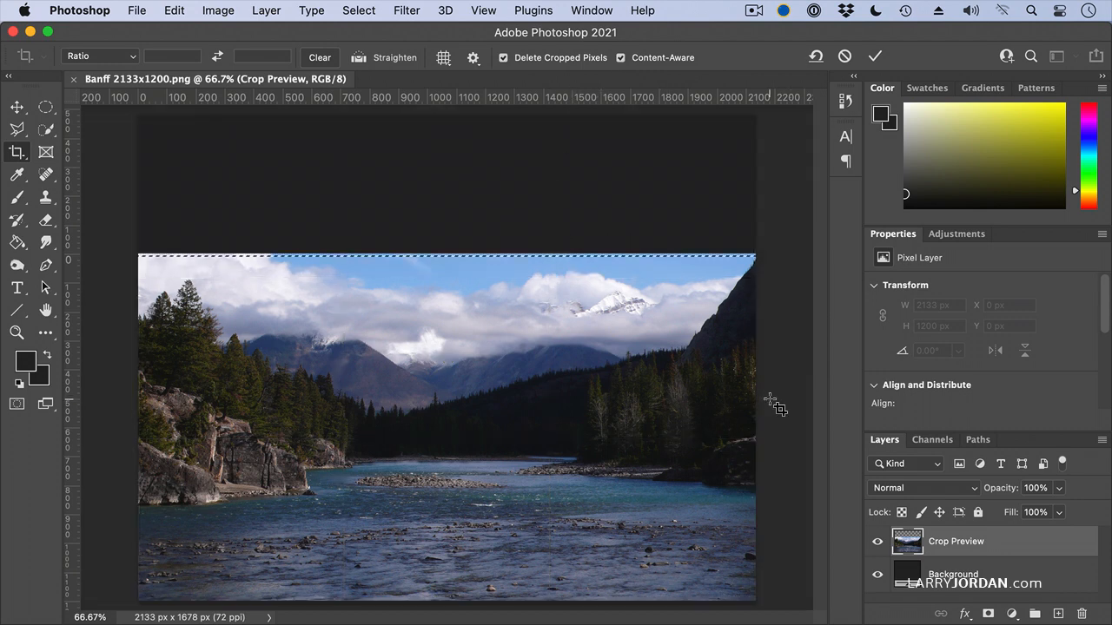
pyautogui.click(876, 55)
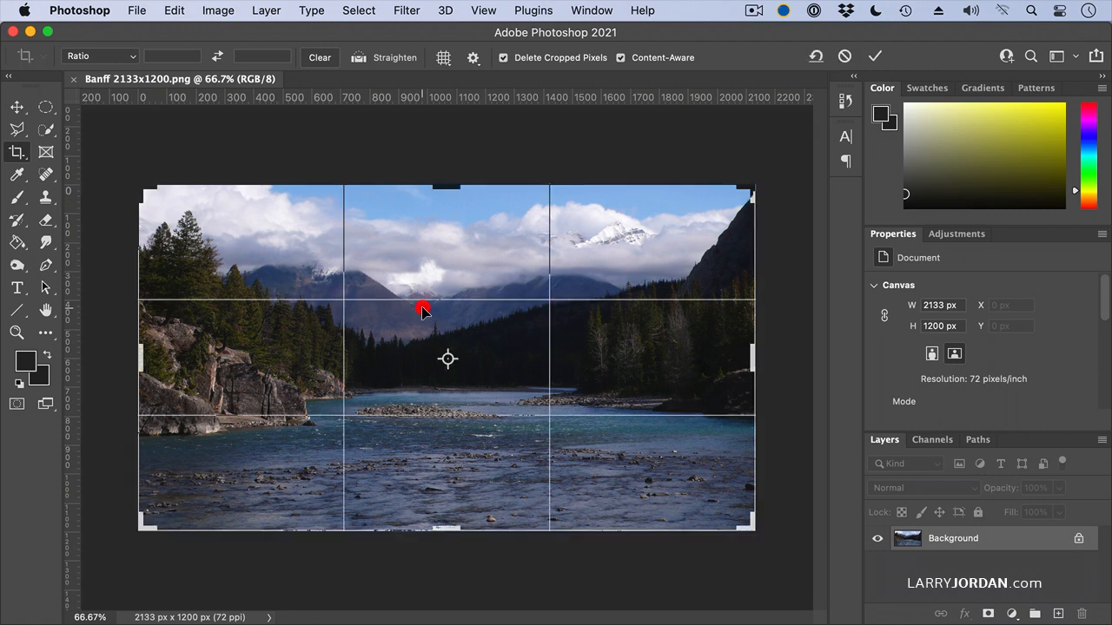
# Extend the crop upward to 1537 px tall and commit, filling the new top with matching sky
pyautogui.moveTo(445, 188); pyautogui.dragTo(459, 136)
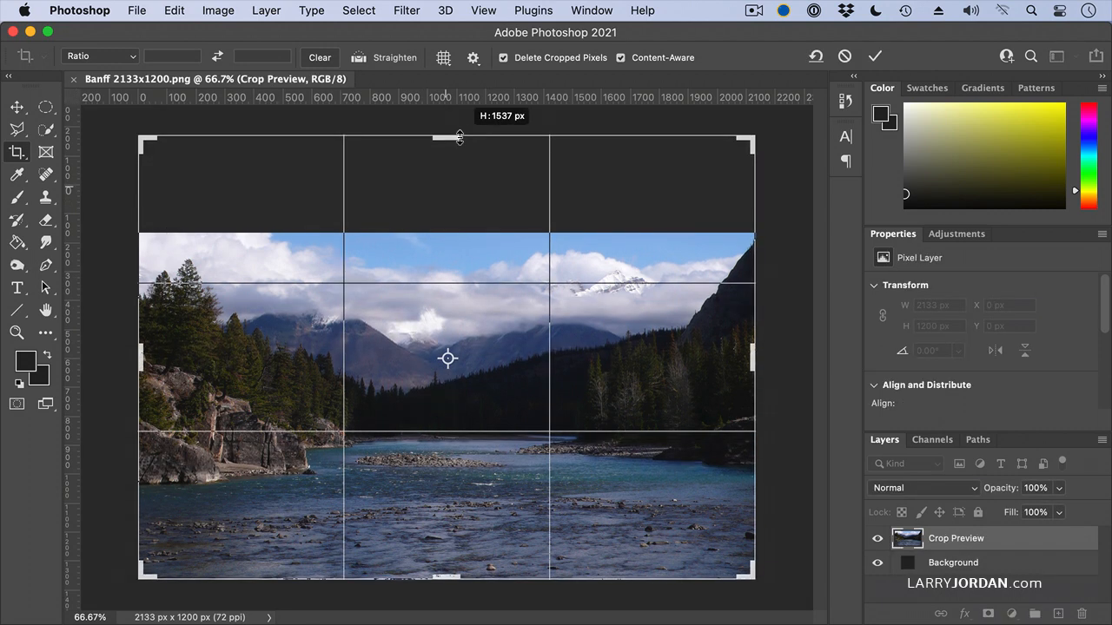
pyautogui.moveTo(459, 138); pyautogui.dragTo(459, 121)
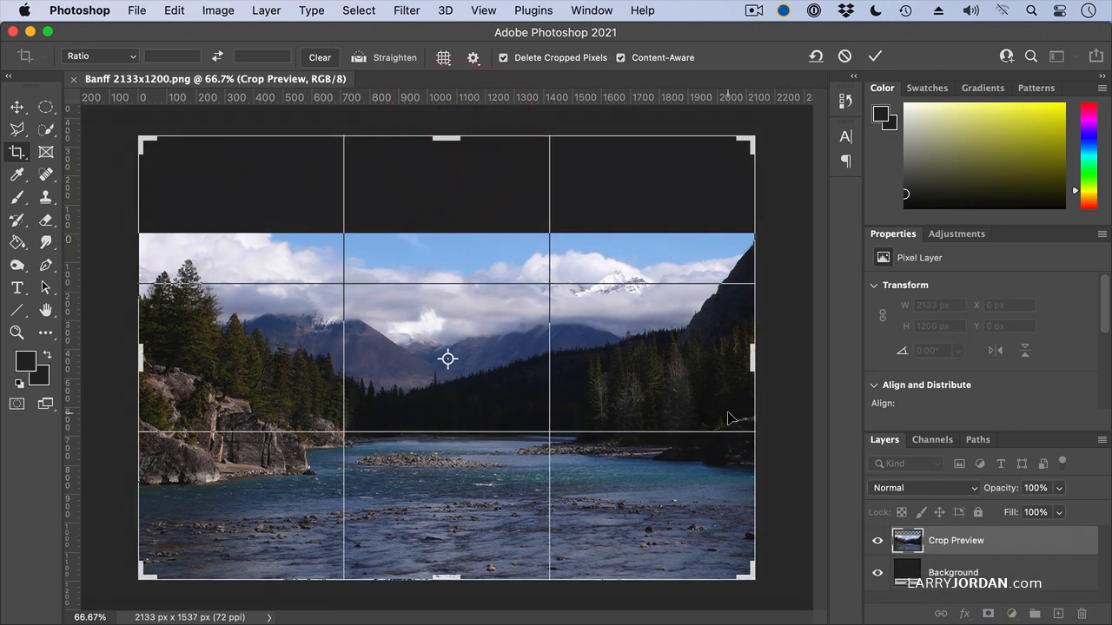
pyautogui.click(875, 55)
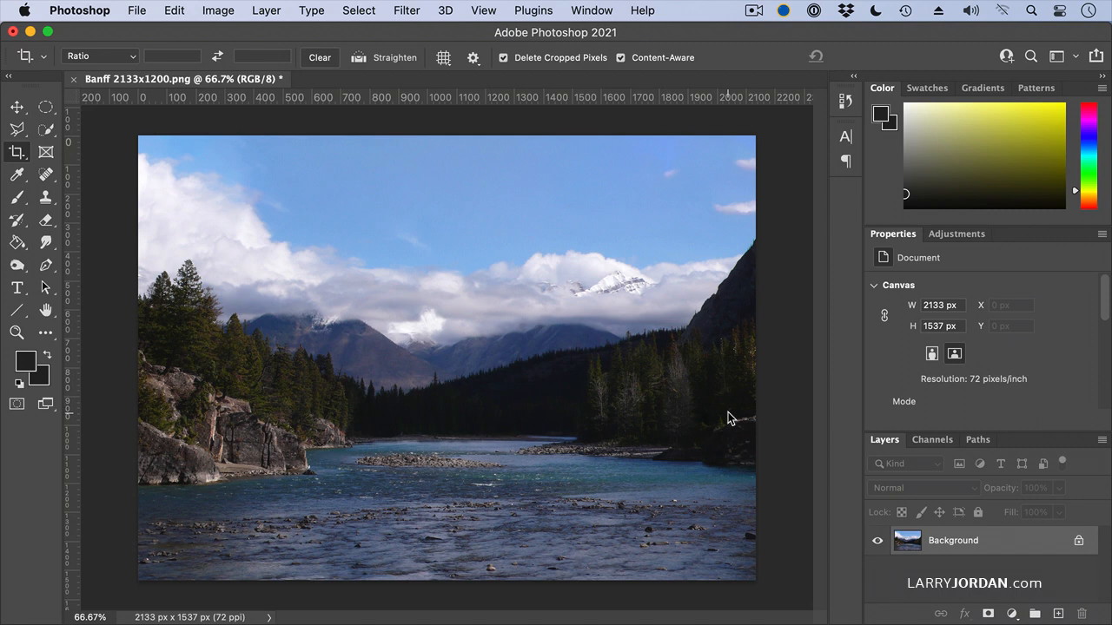
pyautogui.moveTo(768, 407)
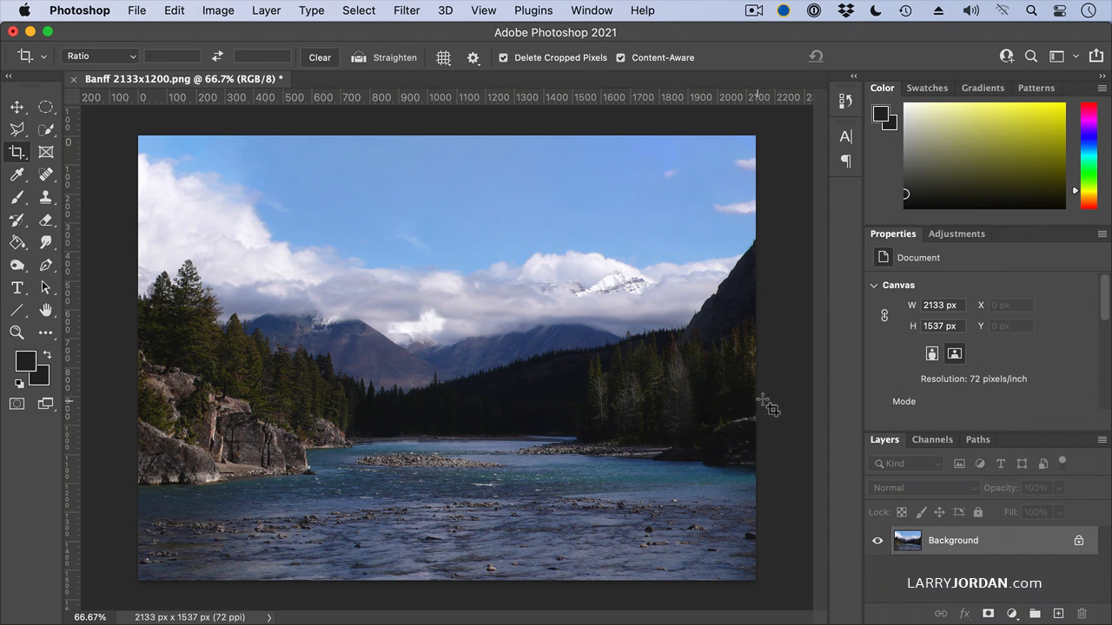
pyautogui.moveTo(746, 403)
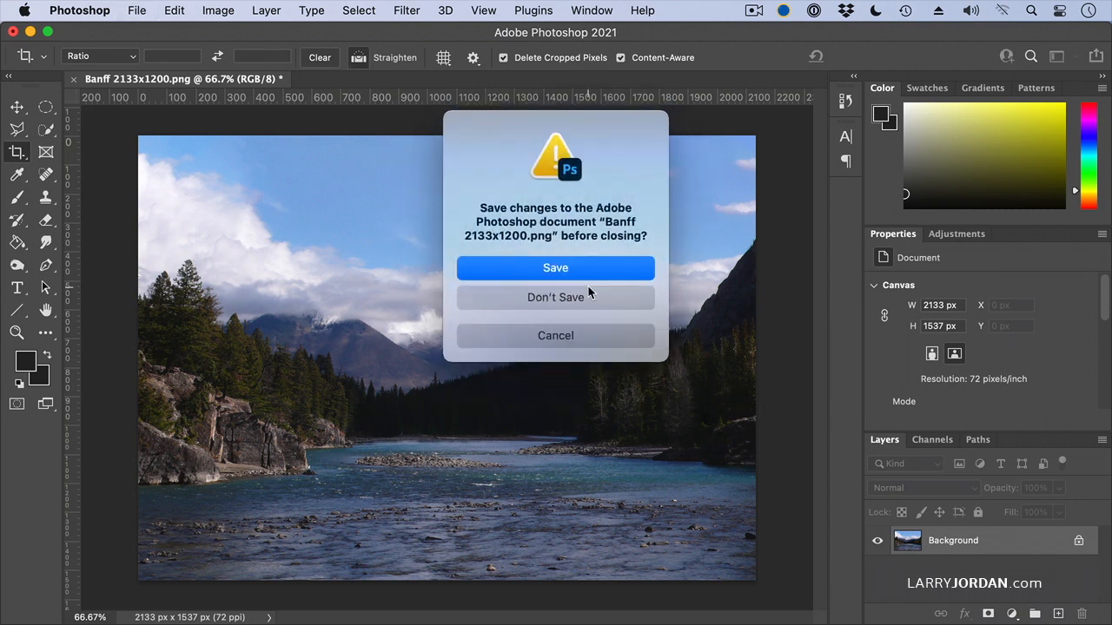
# Close the Banff photo without saving and open the old black-and-white Faben portrait
pyautogui.click(556, 297)
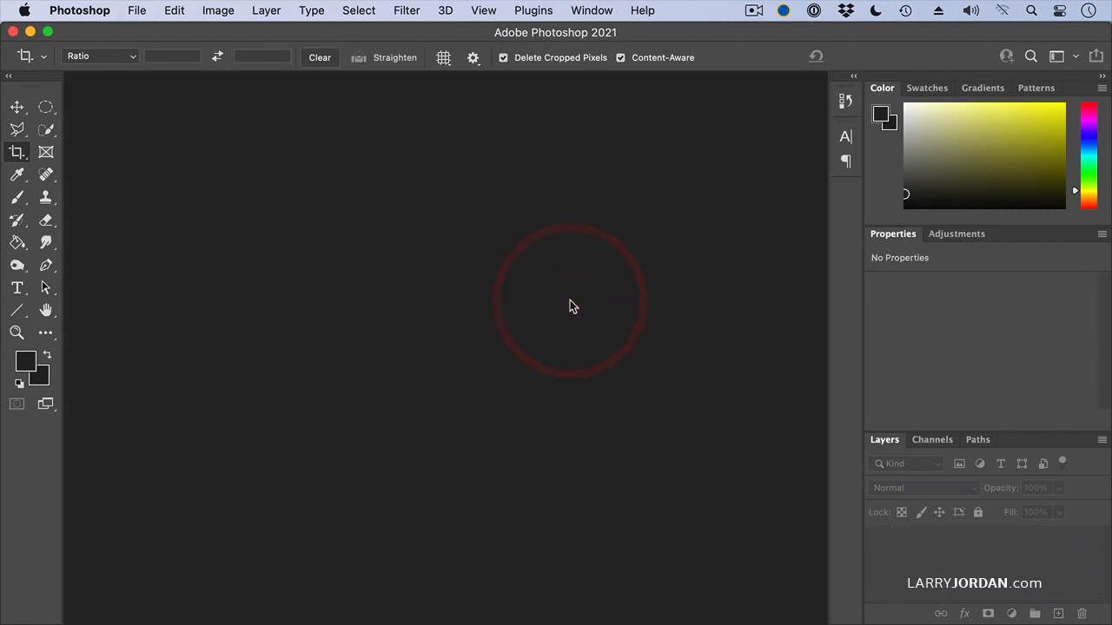
pyautogui.click(572, 306)
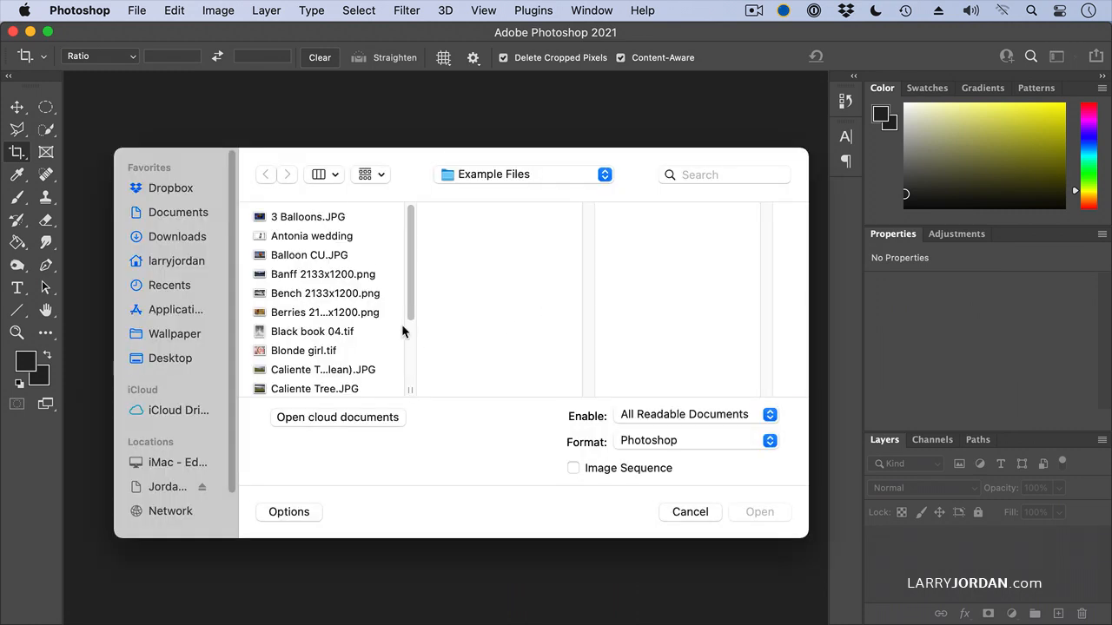
pyautogui.scroll(-3)
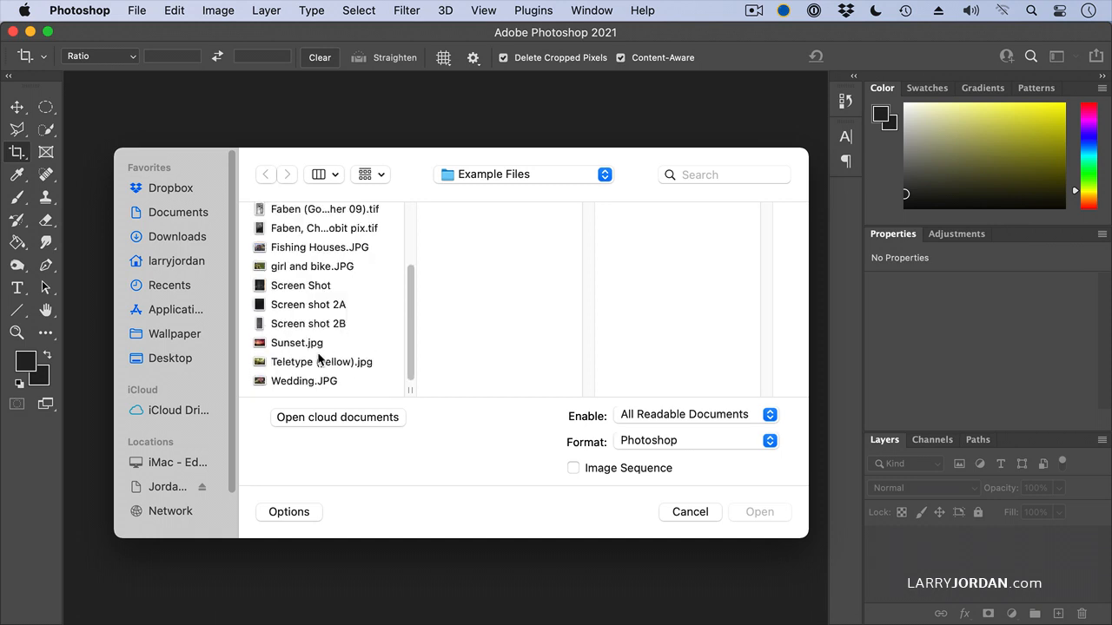
pyautogui.click(325, 212)
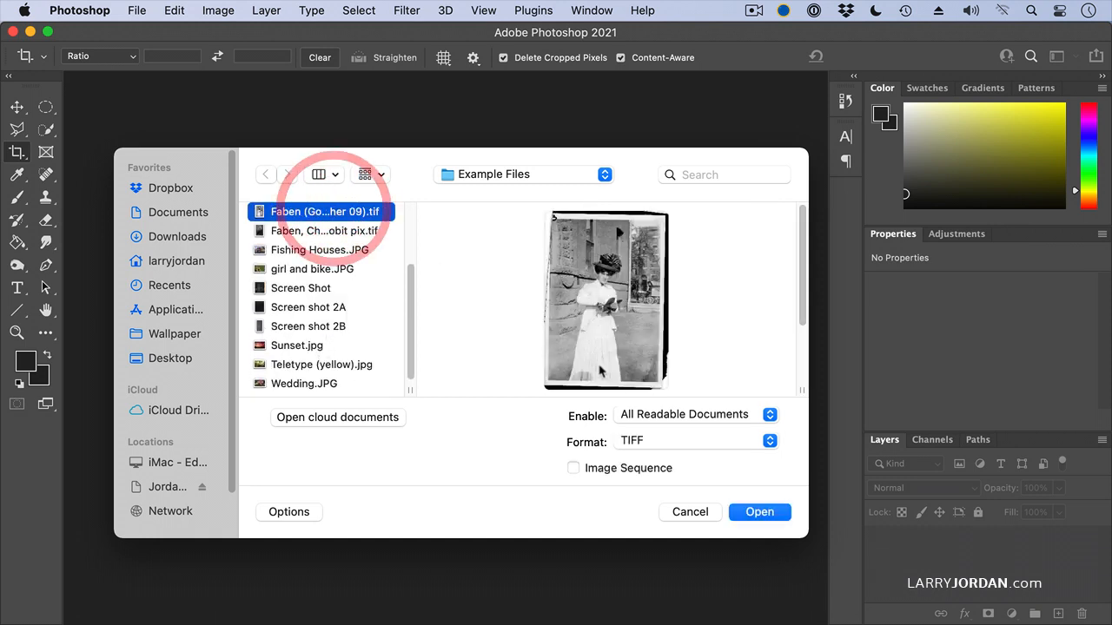
pyautogui.click(757, 511)
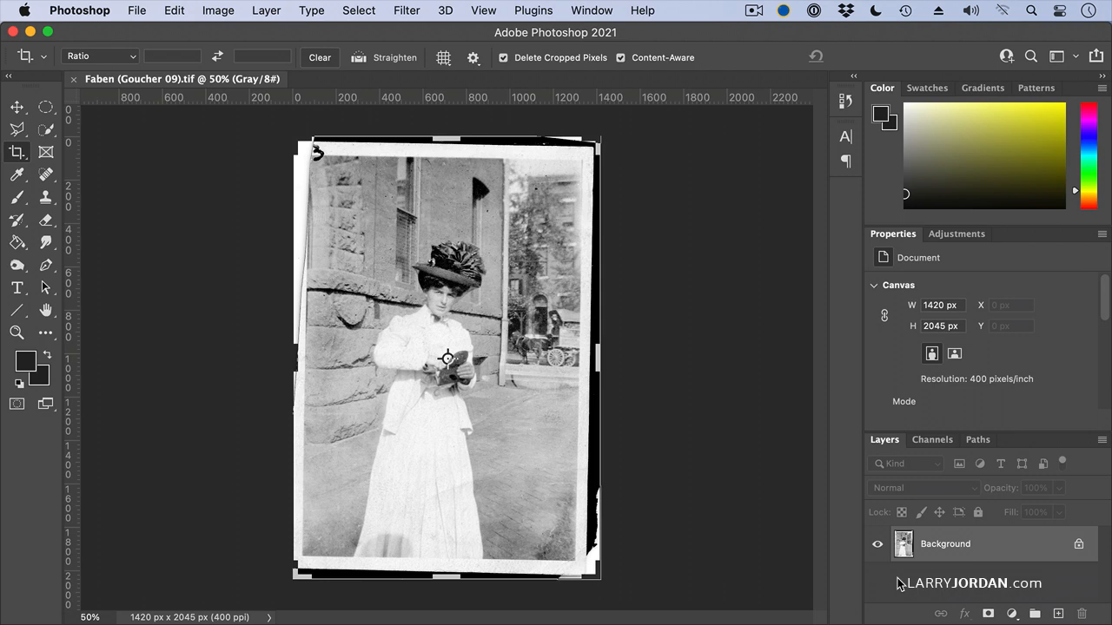
pyautogui.moveTo(698, 492)
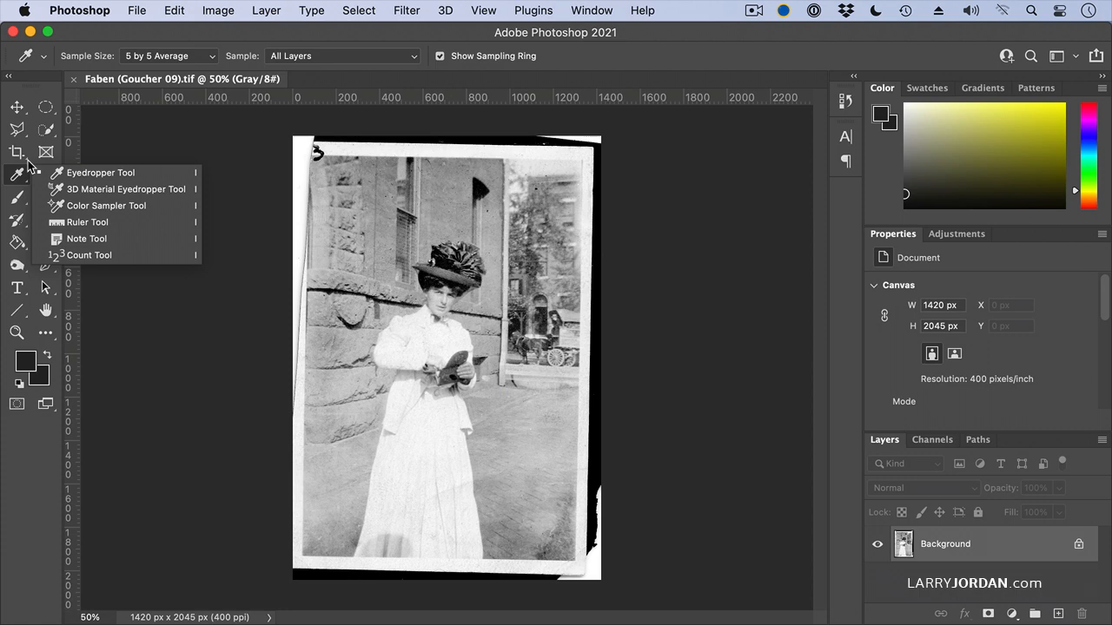
pyautogui.moveTo(94, 174)
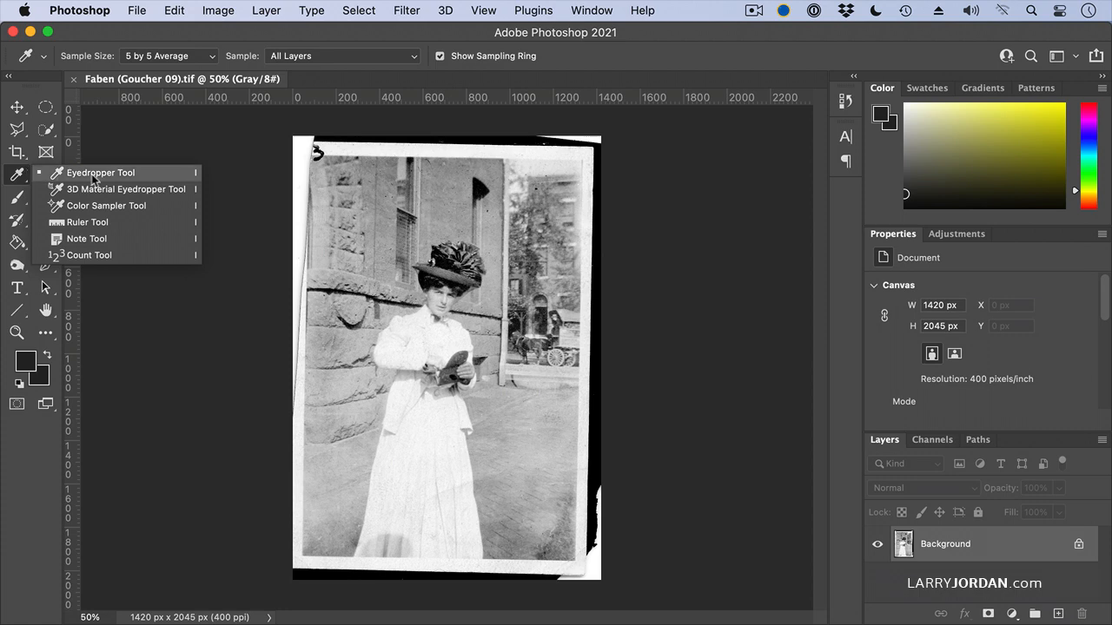
pyautogui.moveTo(143, 184)
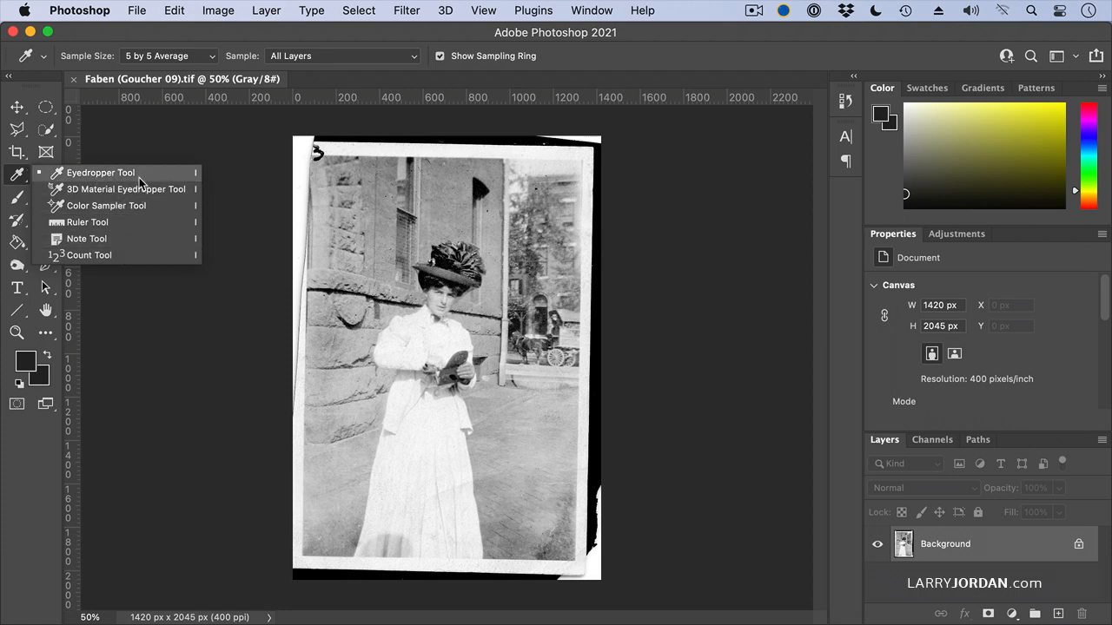
# Choose the Ruler Tool to measure the portrait's tilt
pyautogui.click(87, 223)
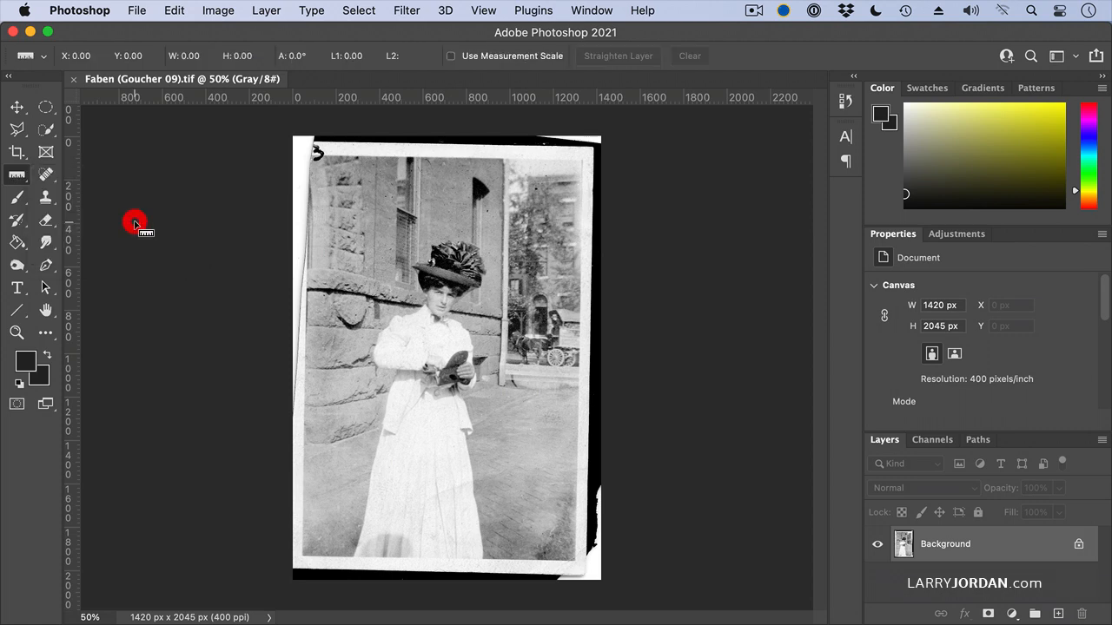
pyautogui.moveTo(507, 170)
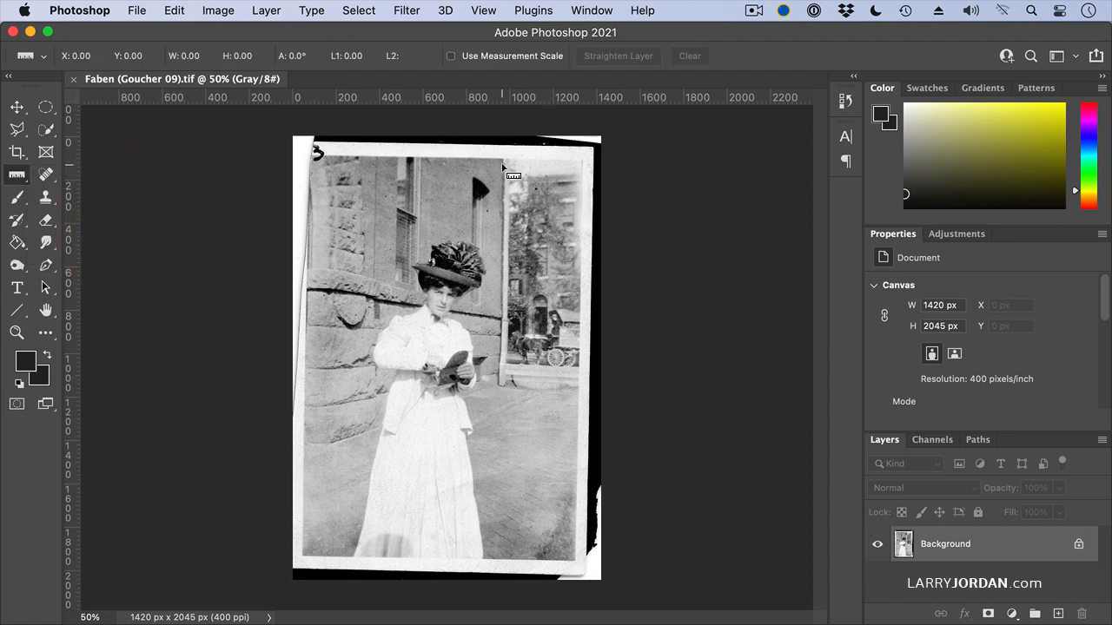
# Measure the building's vertical edge, straighten the layer to it, and close the portrait
pyautogui.moveTo(506, 165); pyautogui.dragTo(506, 228)
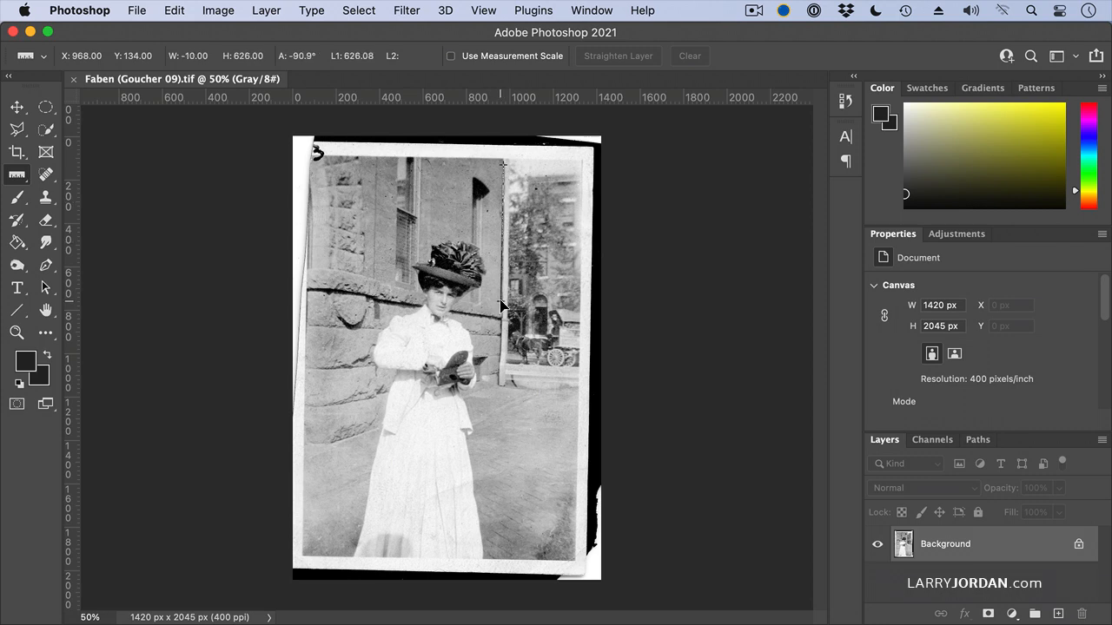
pyautogui.click(619, 56)
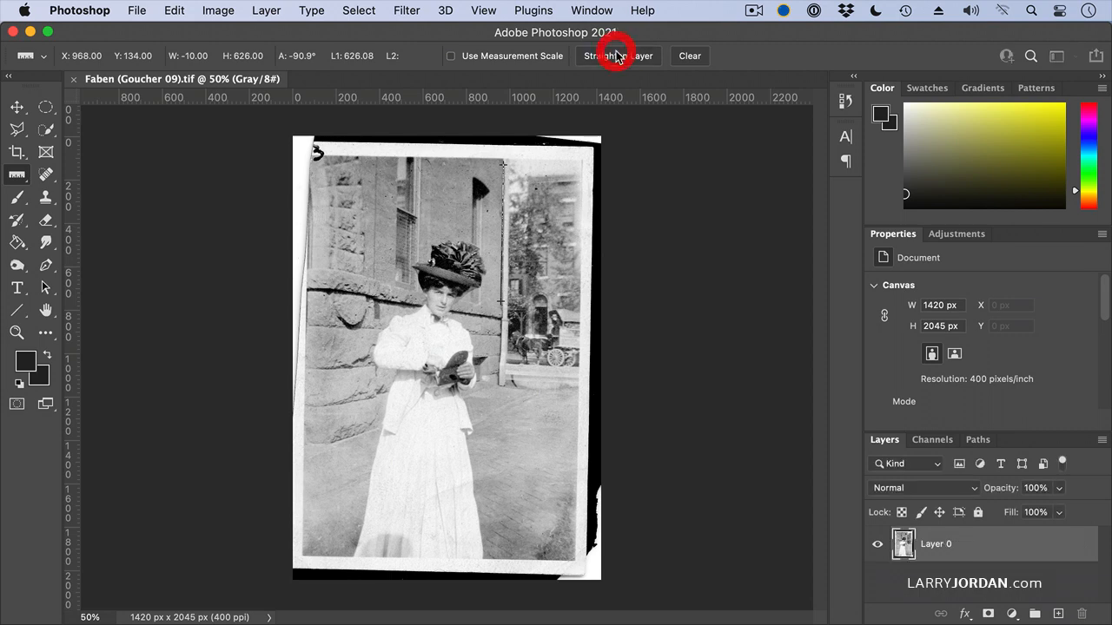
pyautogui.moveTo(646, 292)
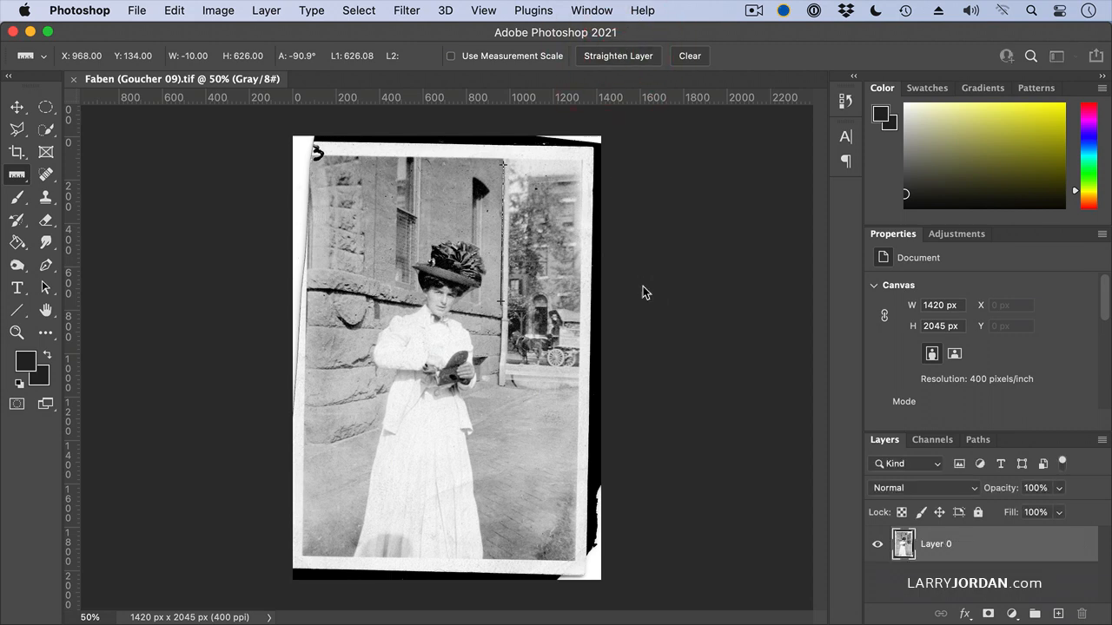
pyautogui.click(619, 56)
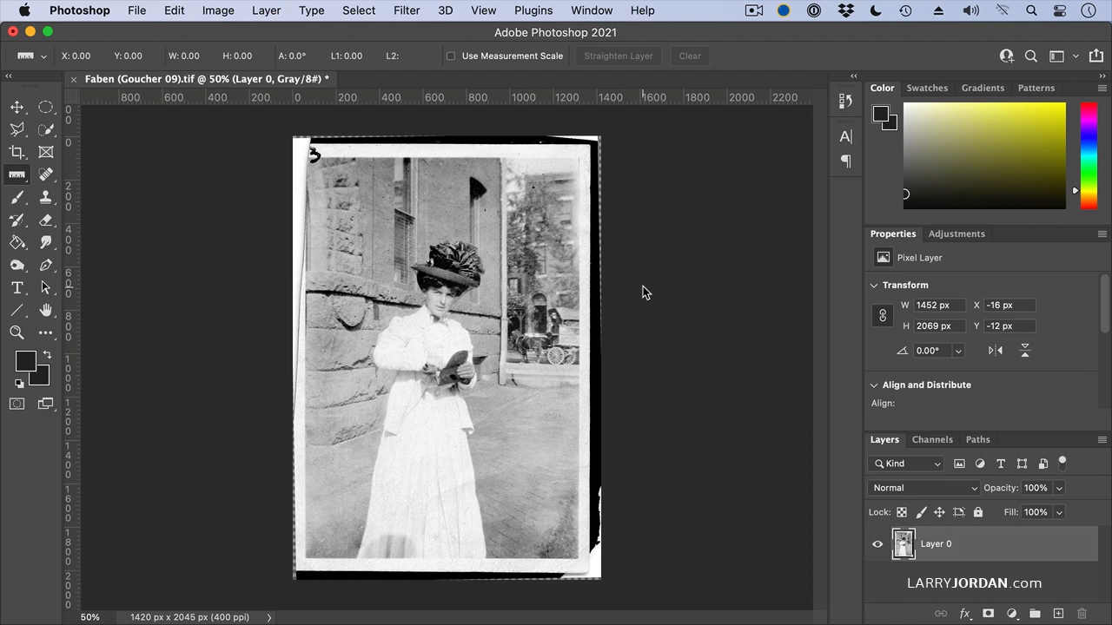
pyautogui.moveTo(601, 191)
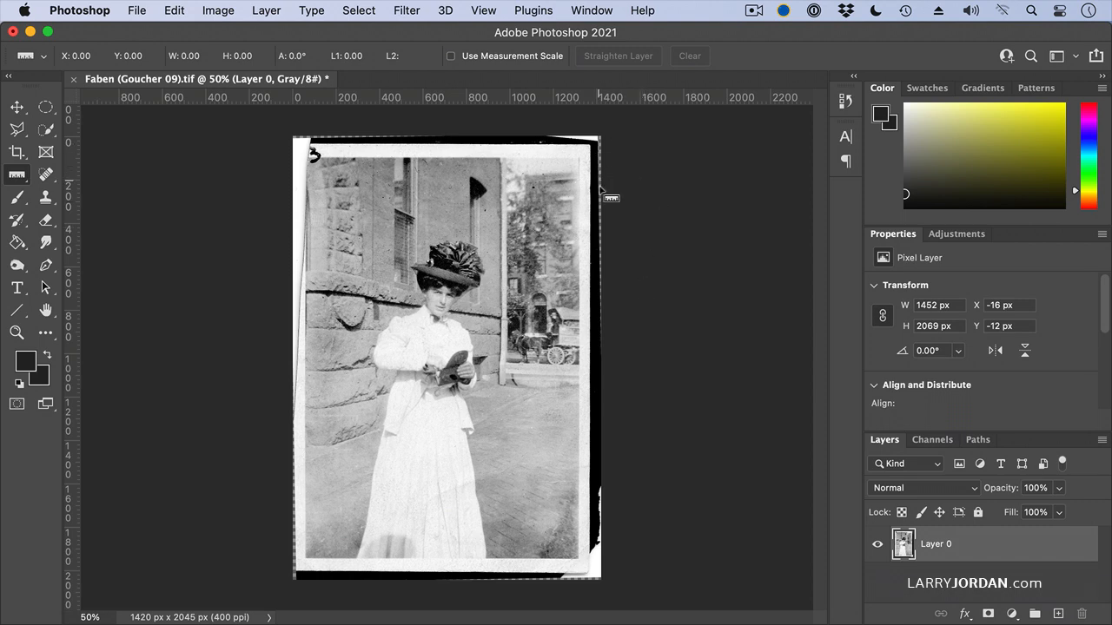
pyautogui.moveTo(598, 240)
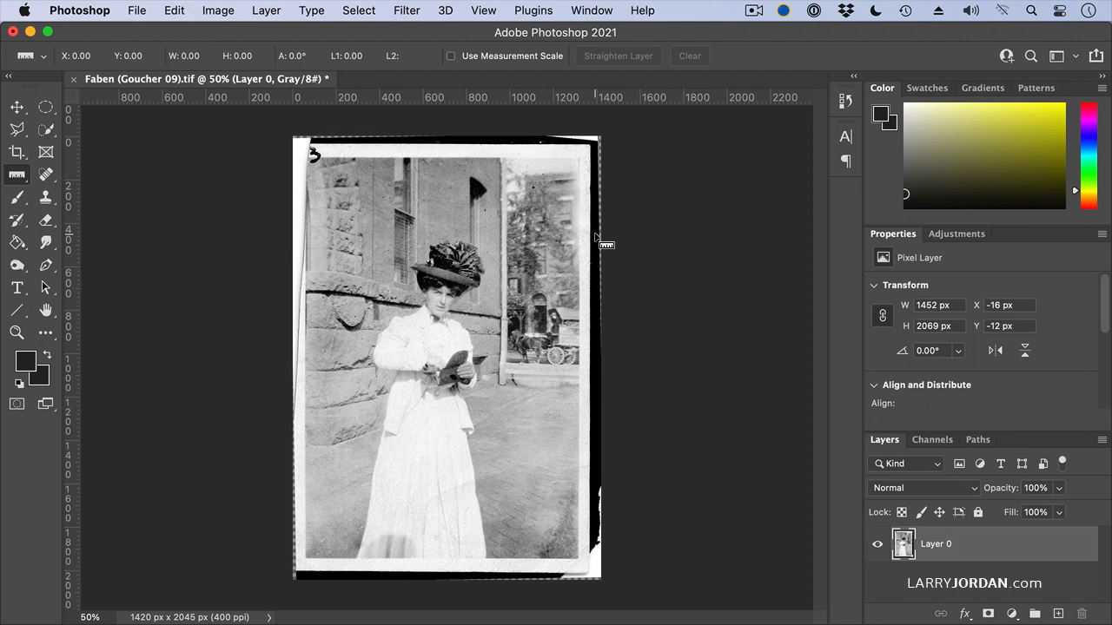
pyautogui.moveTo(322, 142)
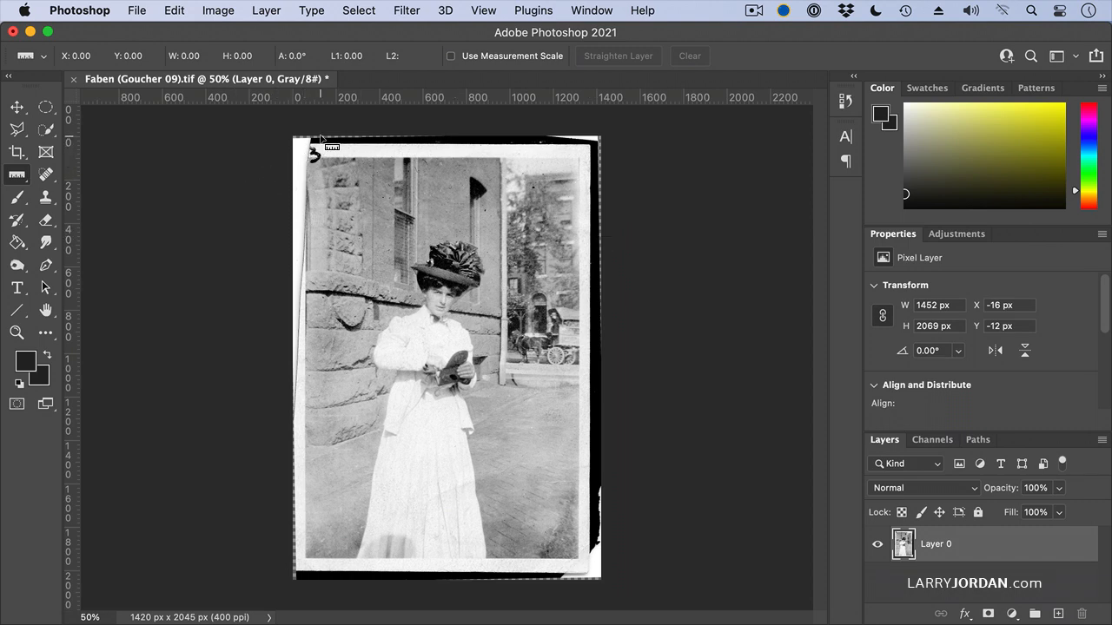
pyautogui.moveTo(678, 316)
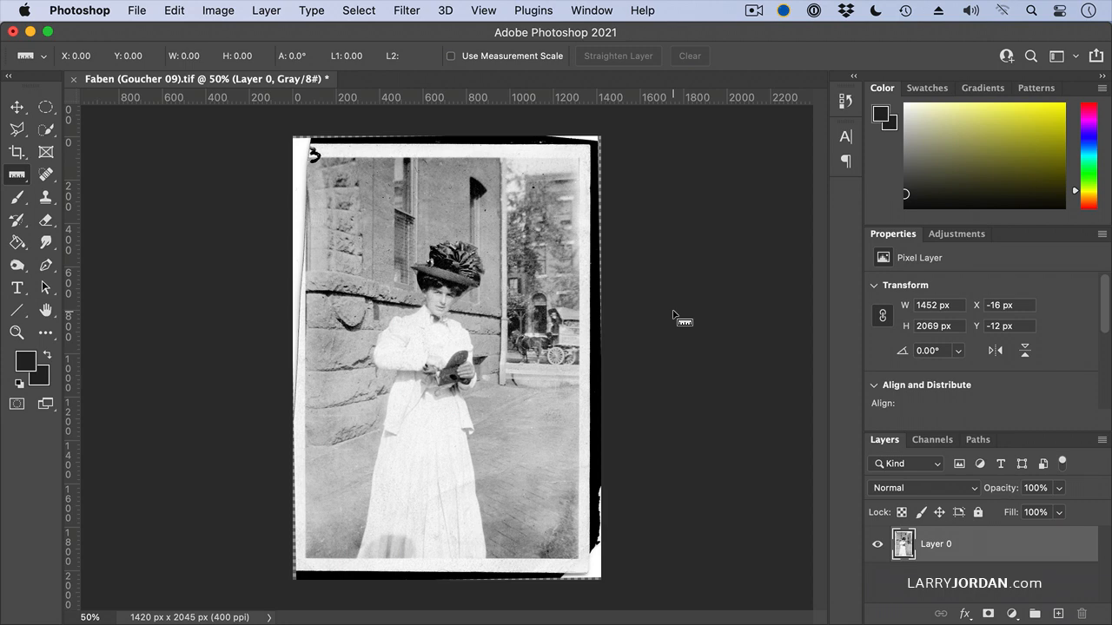
pyautogui.moveTo(622, 104)
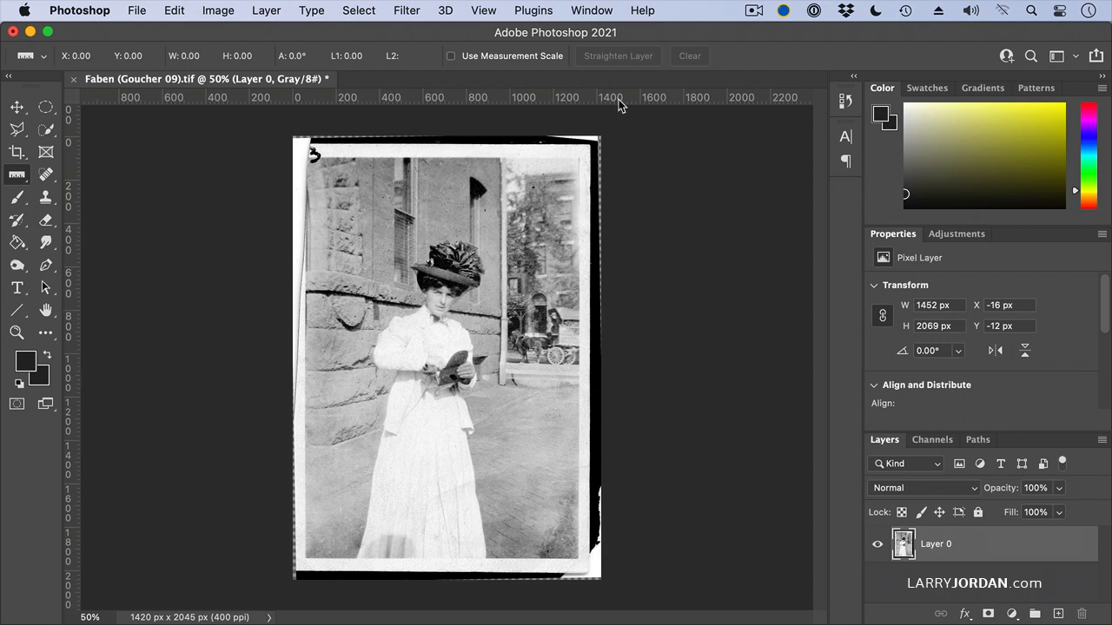
pyautogui.moveTo(549, 358)
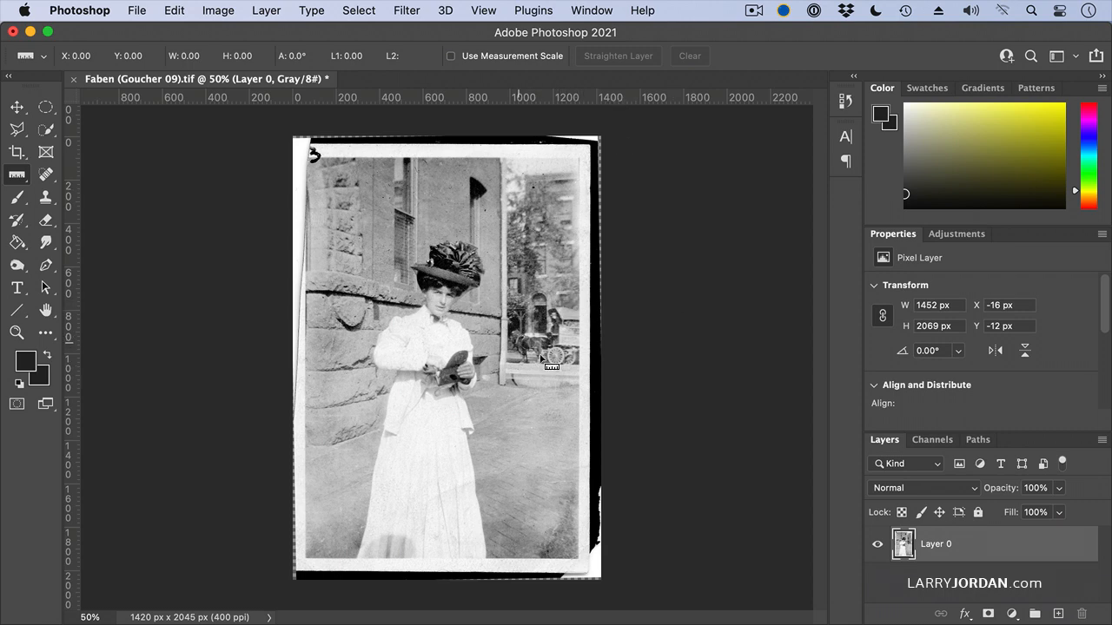
pyautogui.moveTo(539, 374)
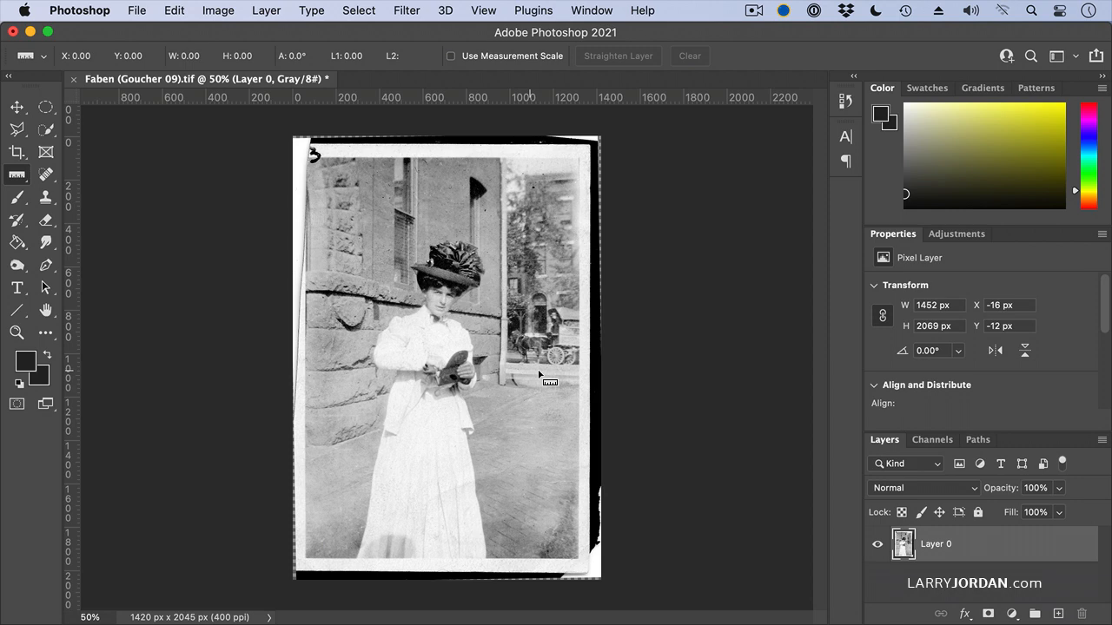
pyautogui.click(136, 11)
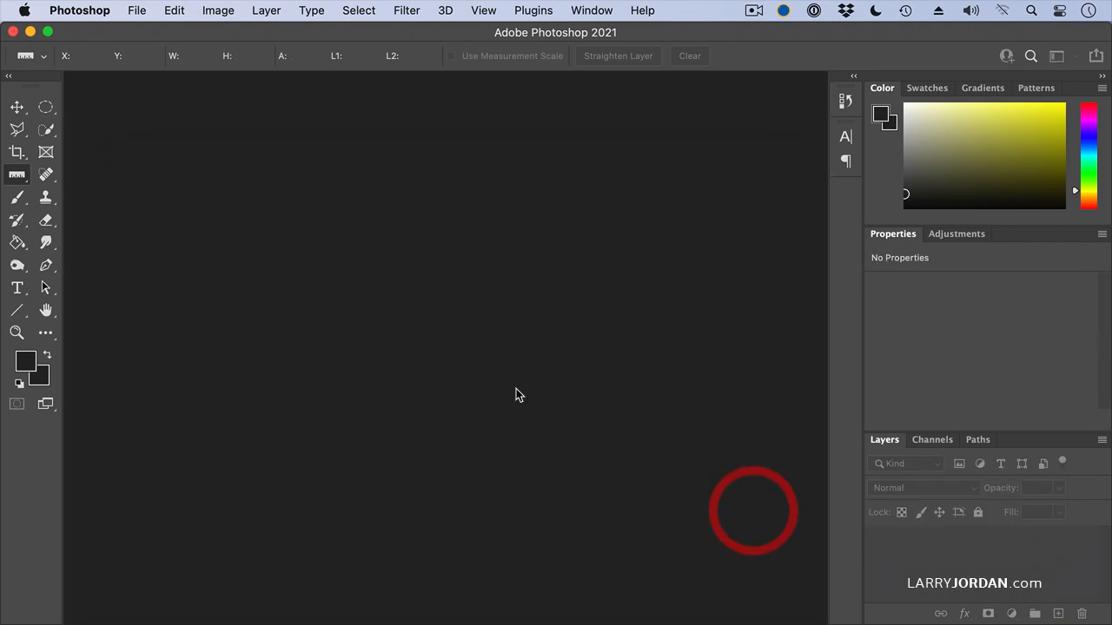
# Open Sunset.jpg, measure along the horizon, and straighten the layer so it is level
pyautogui.click(135, 10)
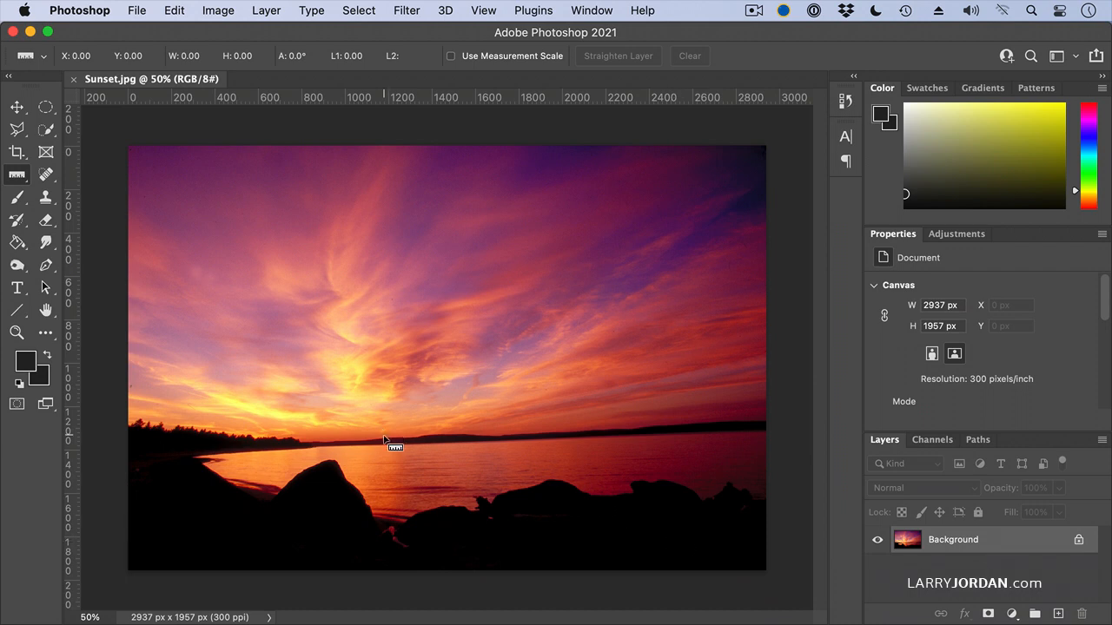
pyautogui.moveTo(652, 451)
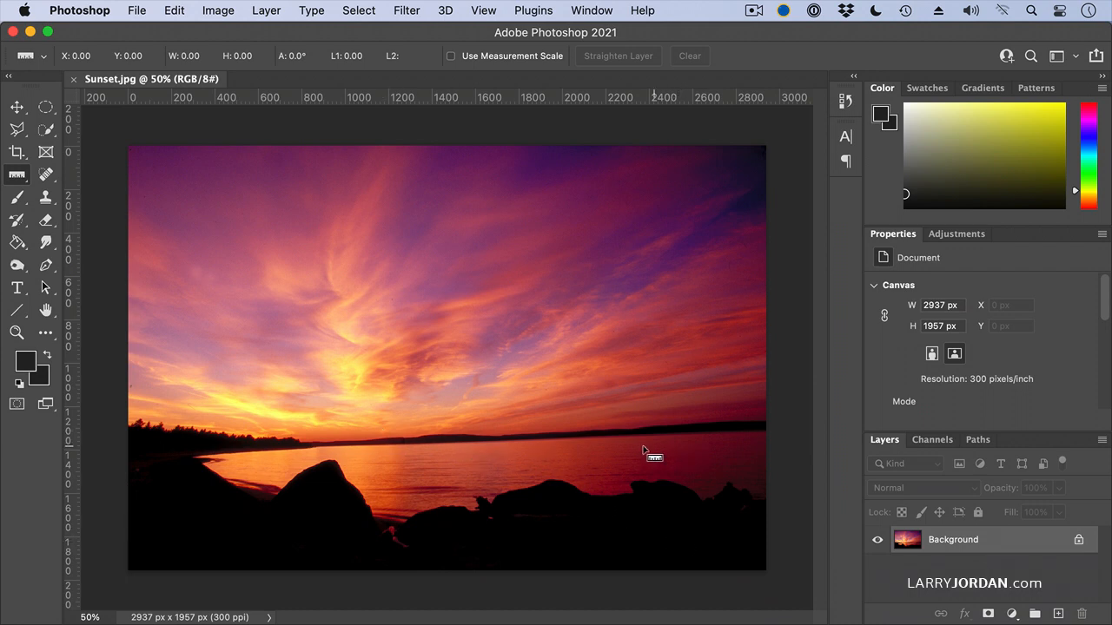
pyautogui.moveTo(417, 452)
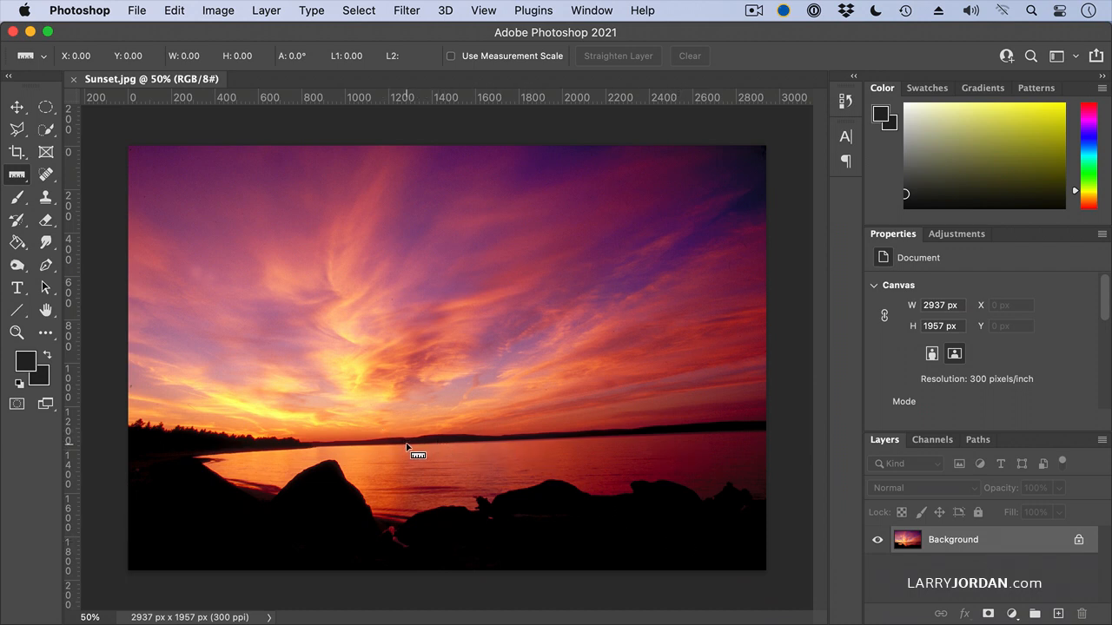
pyautogui.moveTo(408, 445); pyautogui.dragTo(699, 438)
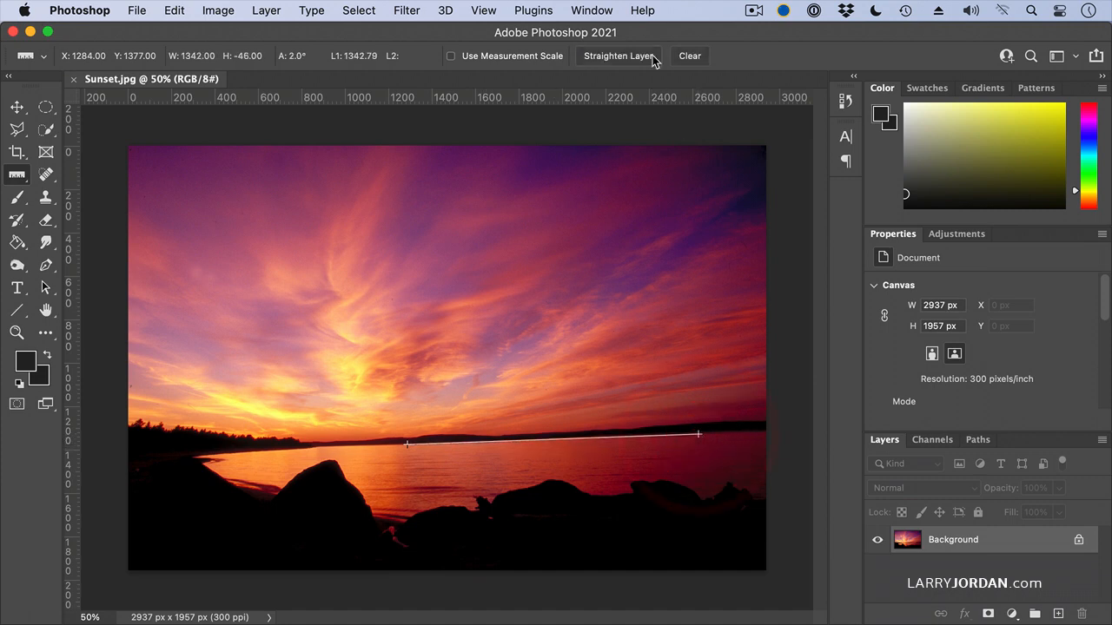
pyautogui.click(618, 56)
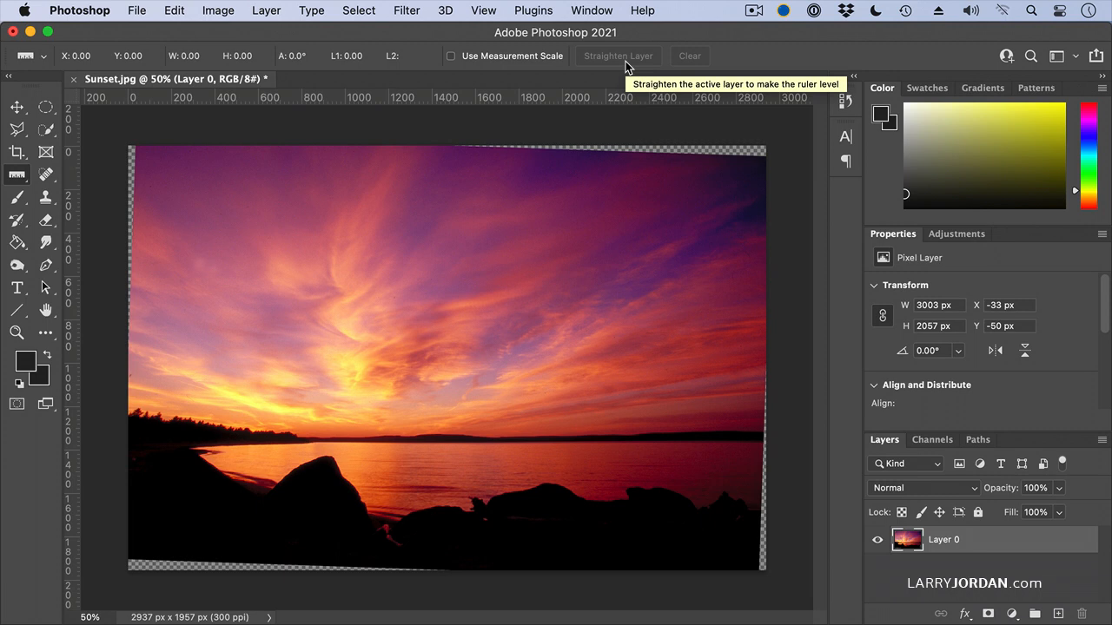
pyautogui.moveTo(148, 176)
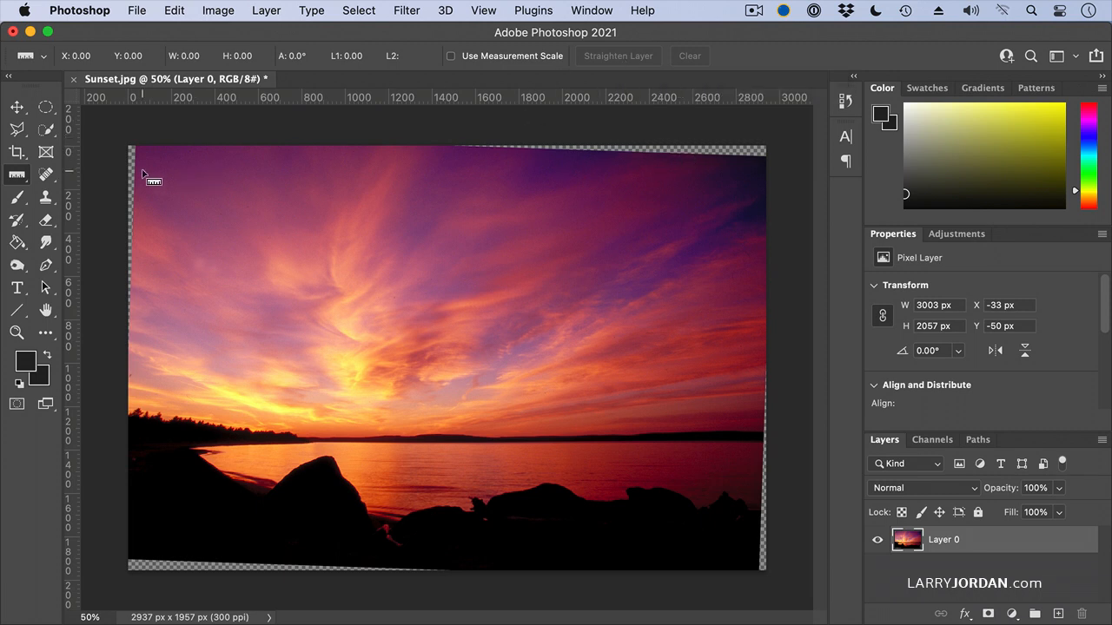
pyautogui.moveTo(711, 310)
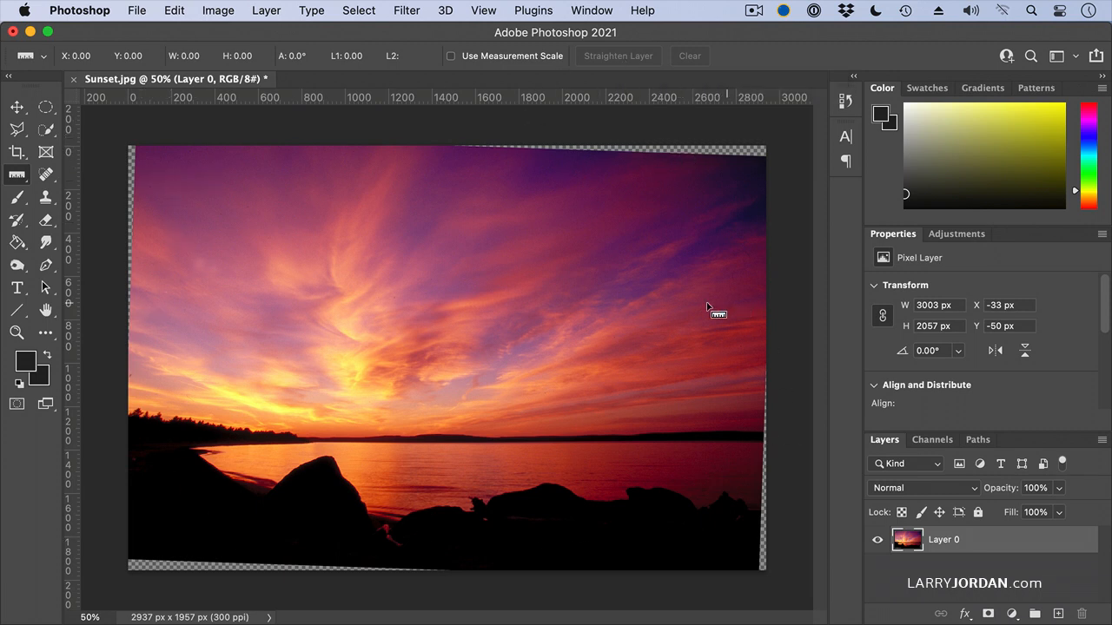
pyautogui.moveTo(570, 425)
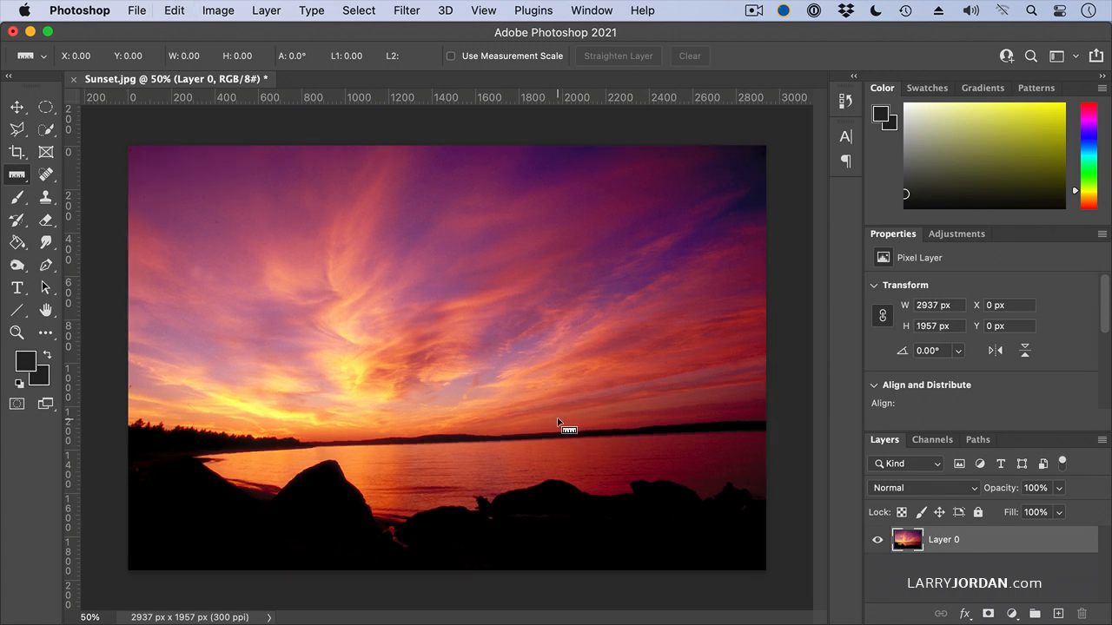
pyautogui.moveTo(108, 172)
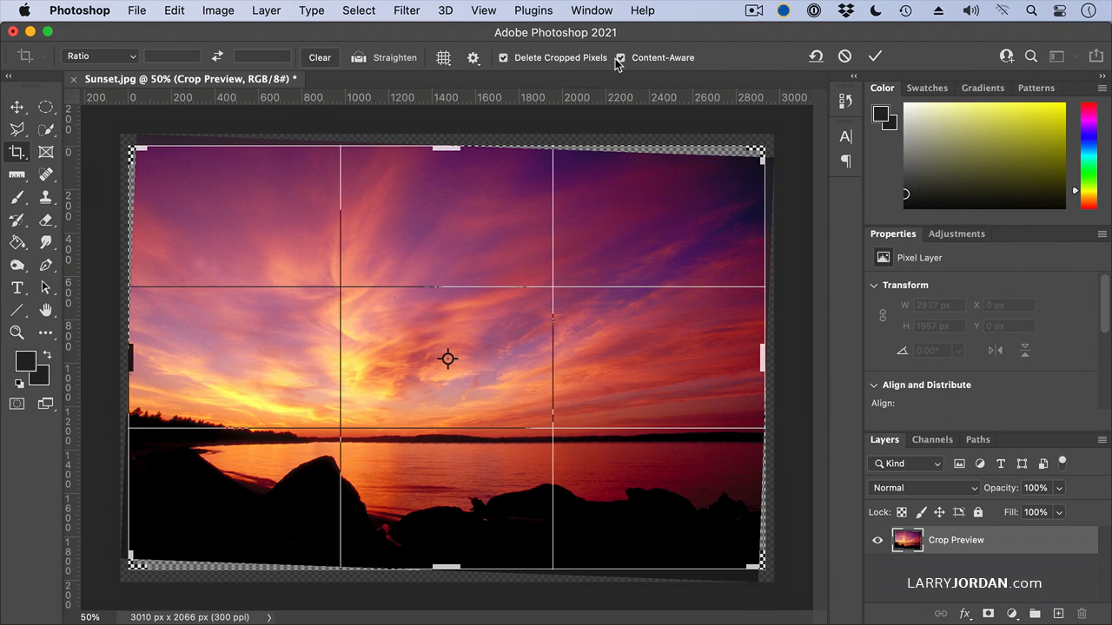
pyautogui.moveTo(716, 205)
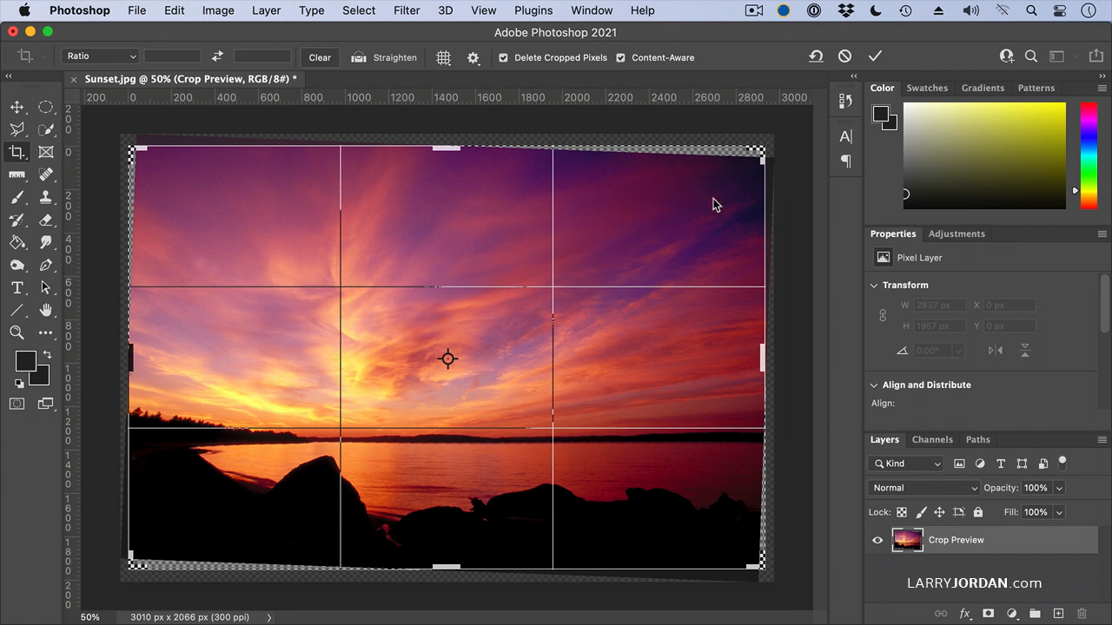
pyautogui.moveTo(800, 327)
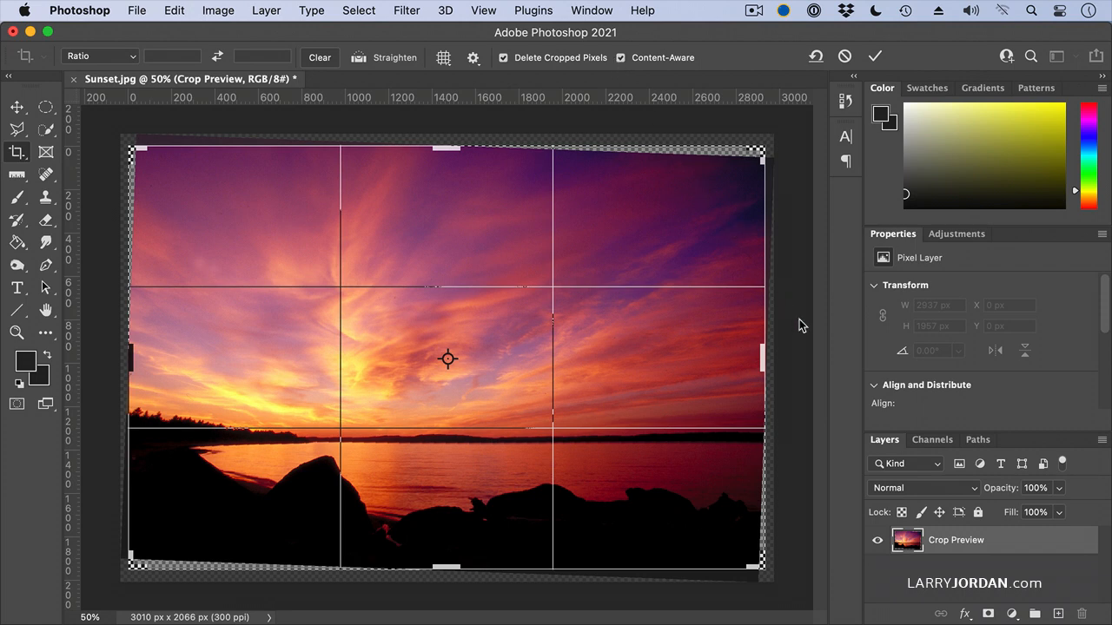
# Commit the rotated Content-Aware crop so the empty corners fill to match the picture
pyautogui.click(875, 55)
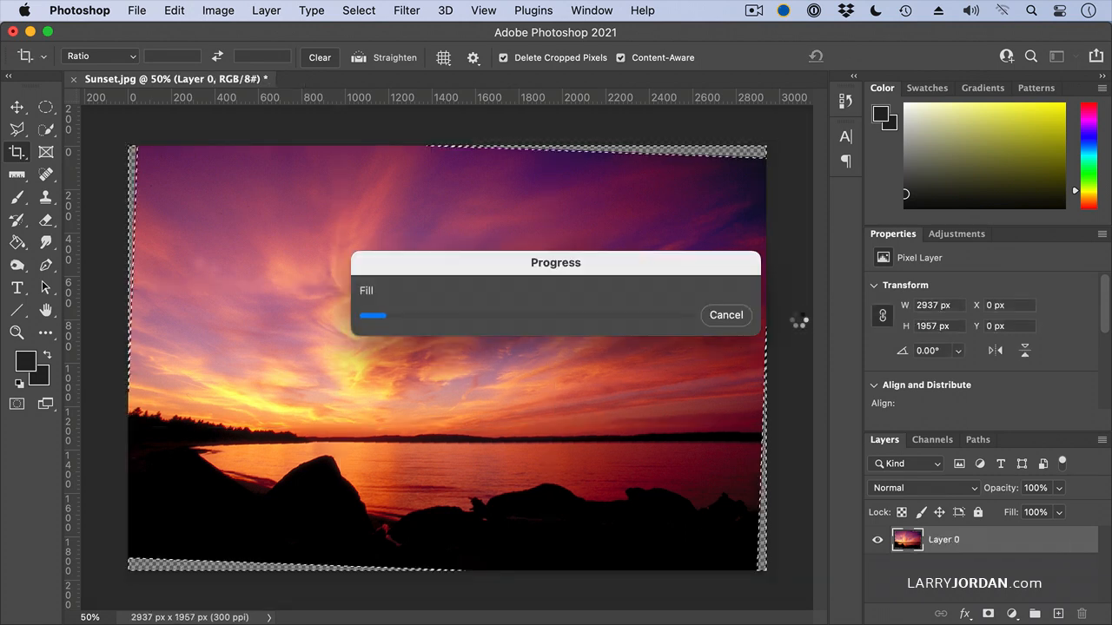